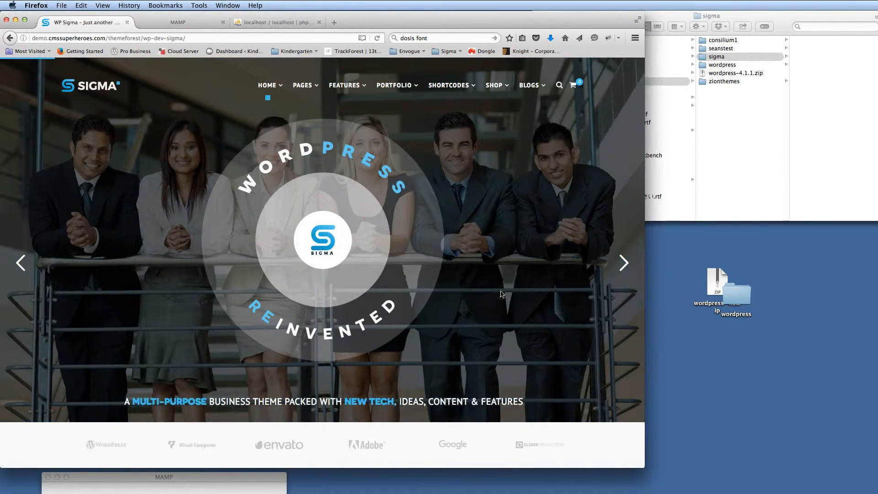
Scroll through the current page and return to the local server start page
scroll("down", 3)
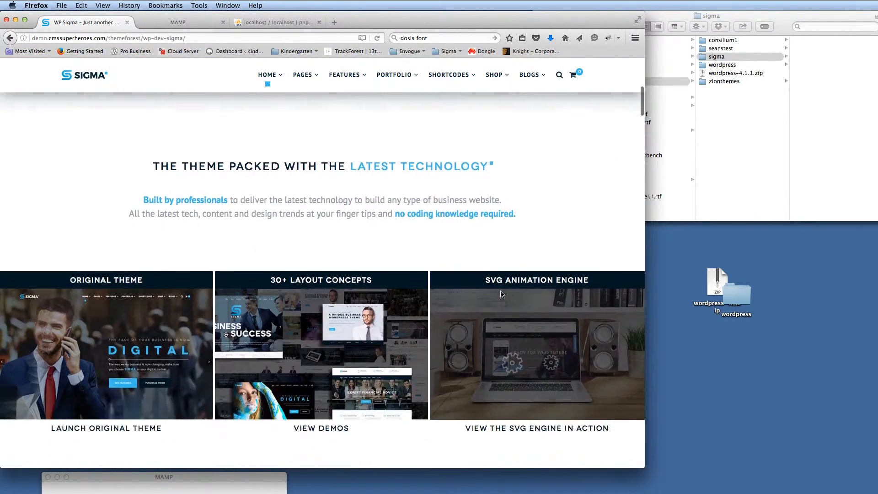
scroll("down", 3)
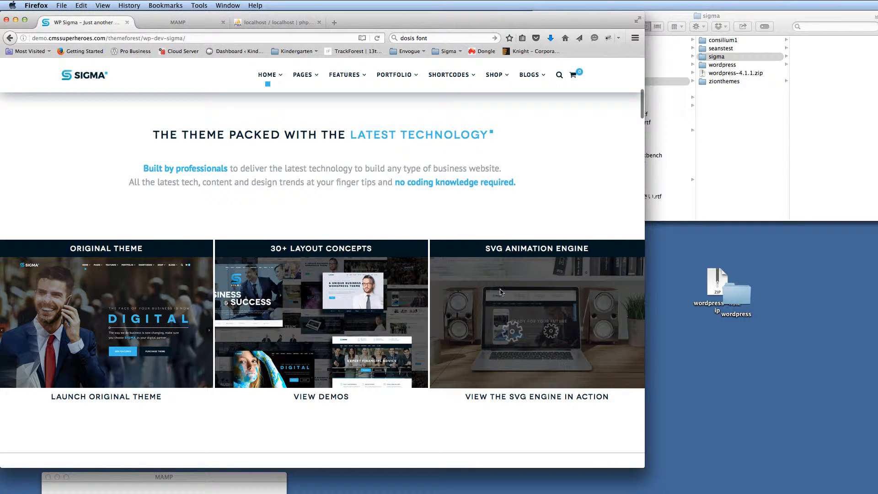
scroll("down", 3)
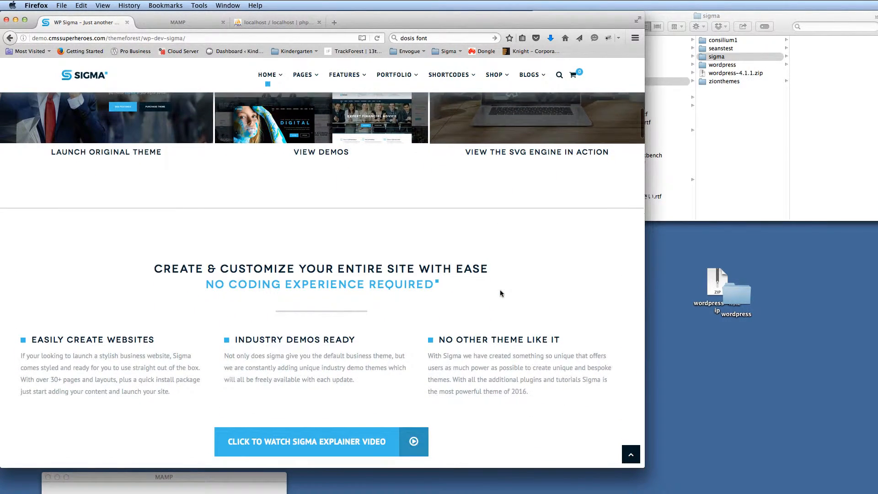
scroll("down", 3)
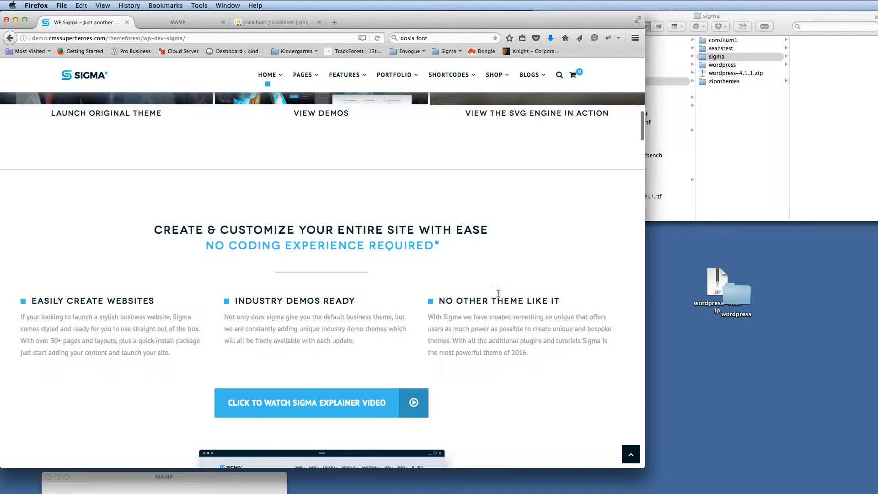
scroll("down", 3)
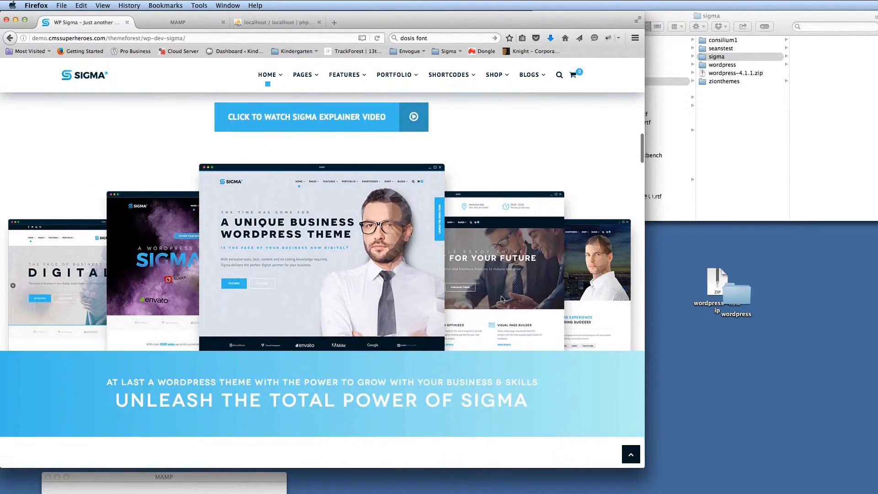
scroll("down", 3)
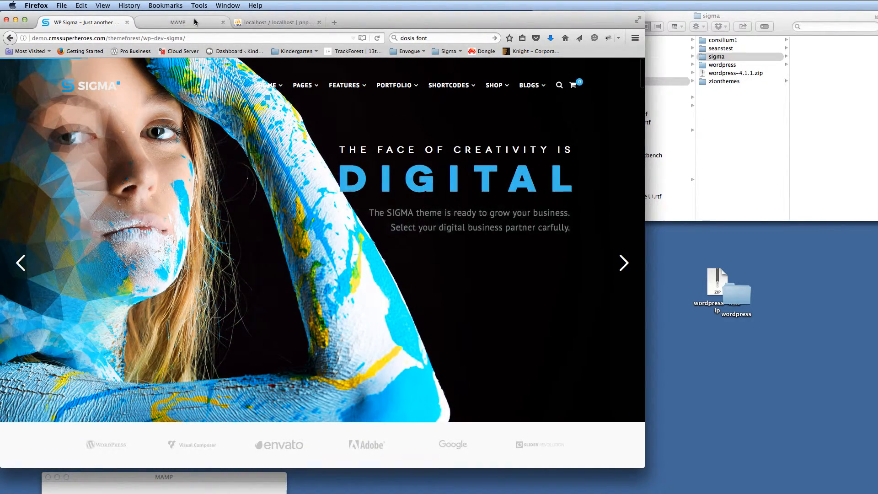
left_click(178, 22)
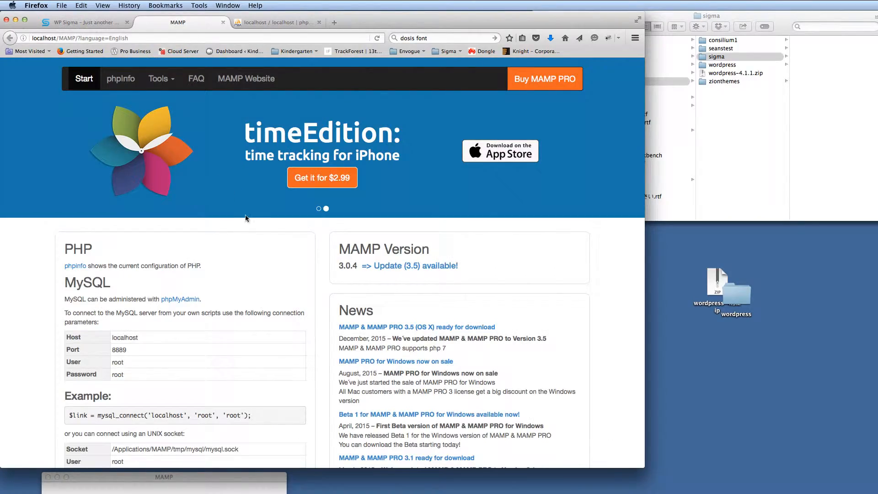
mouse_move(244, 348)
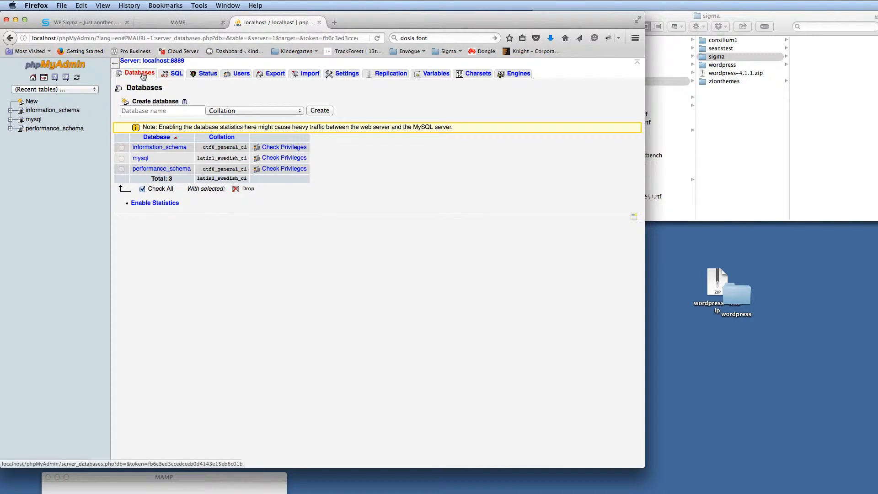
Create a new empty database named sigma in phpMyAdmin
left_click(162, 110)
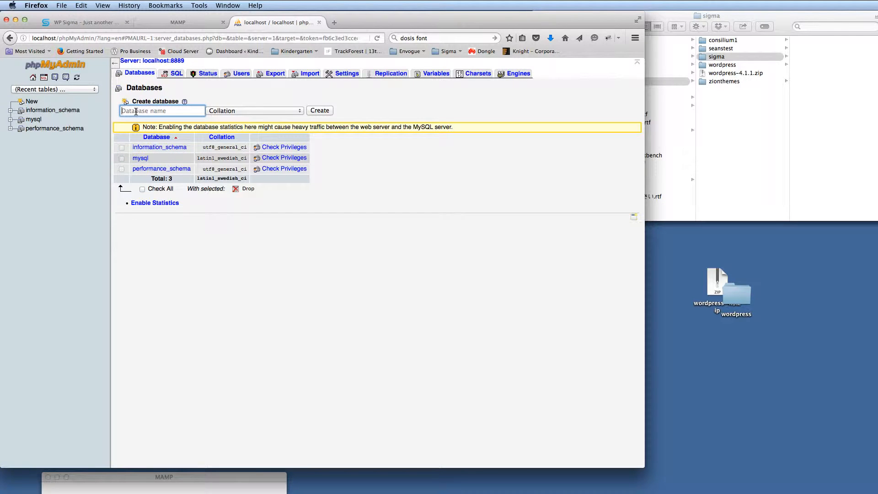
type("sigma")
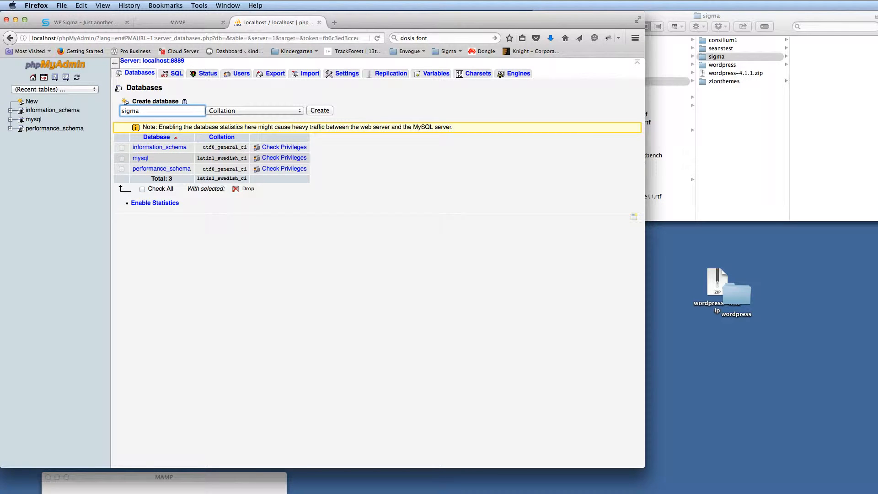
left_click(319, 111)
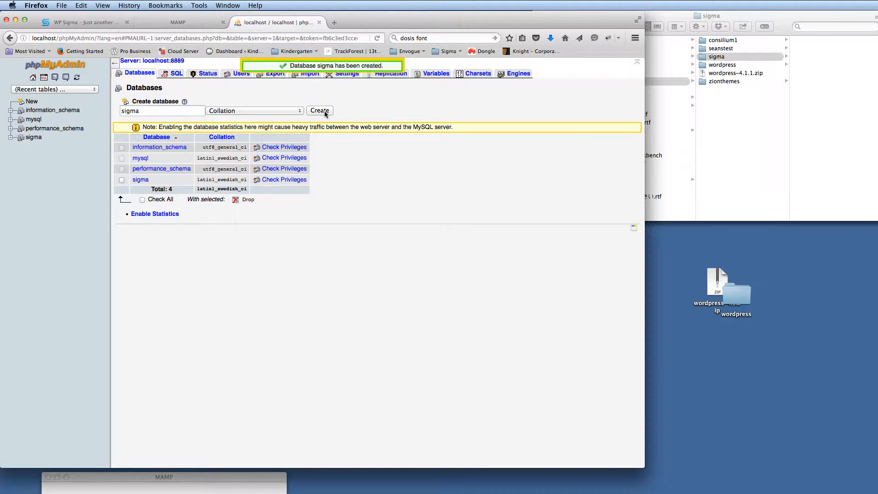
mouse_move(181, 18)
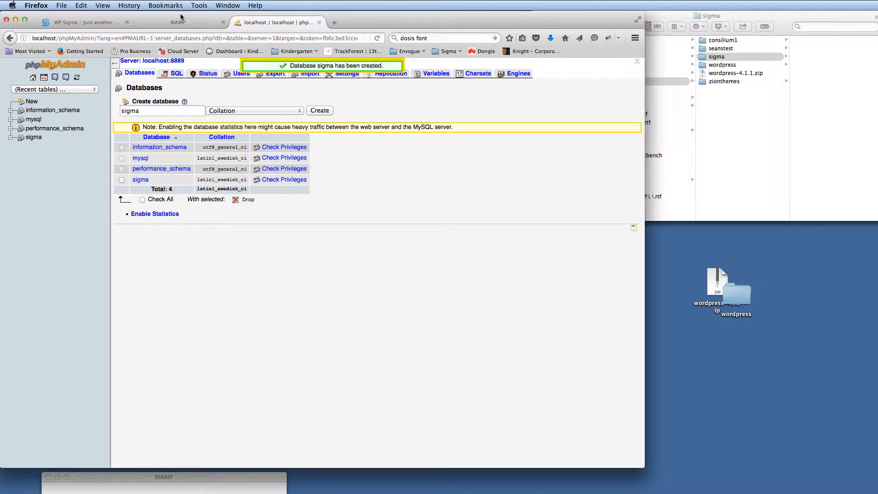
Load localhost/sigma/ in a new Firefox tab, showing the empty directory index
left_click(178, 22)
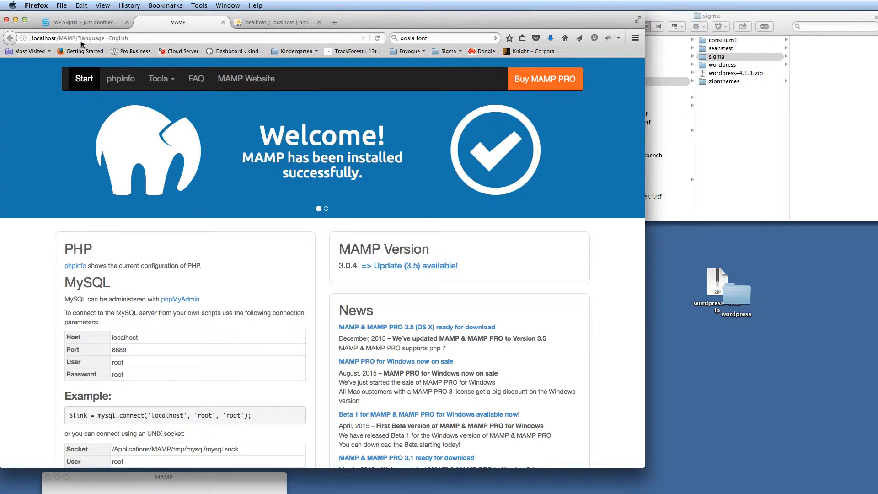
left_click(84, 38)
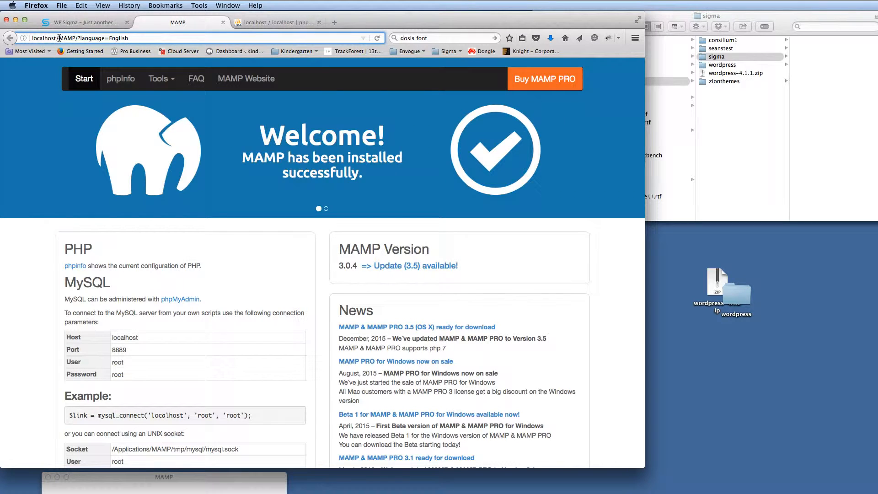
left_click(334, 22)
type("localhost/sigma/")
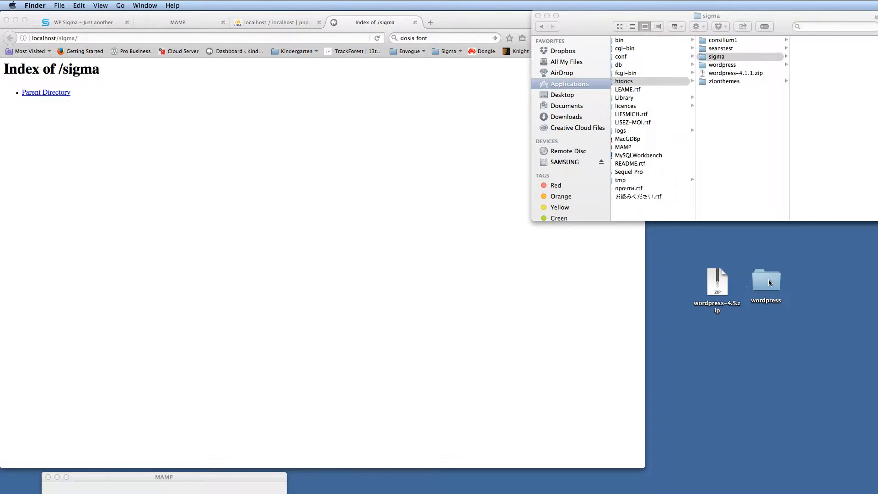
Copy the desktop wordpress folder's files into htdocs/sigma and close the Finder window
double_click(765, 277)
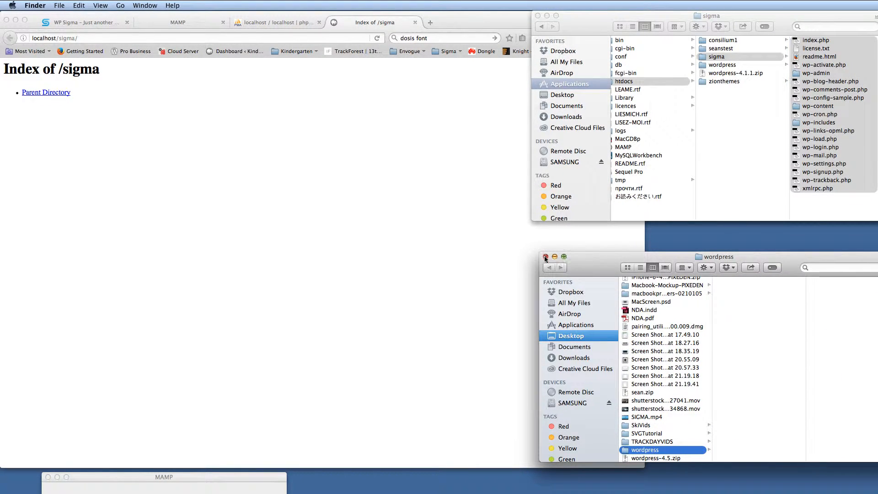
left_click(545, 259)
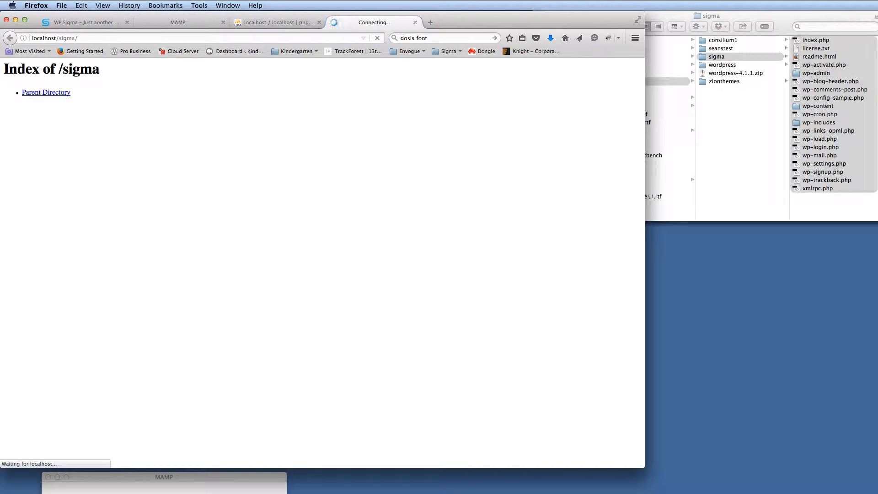
mouse_move(313, 237)
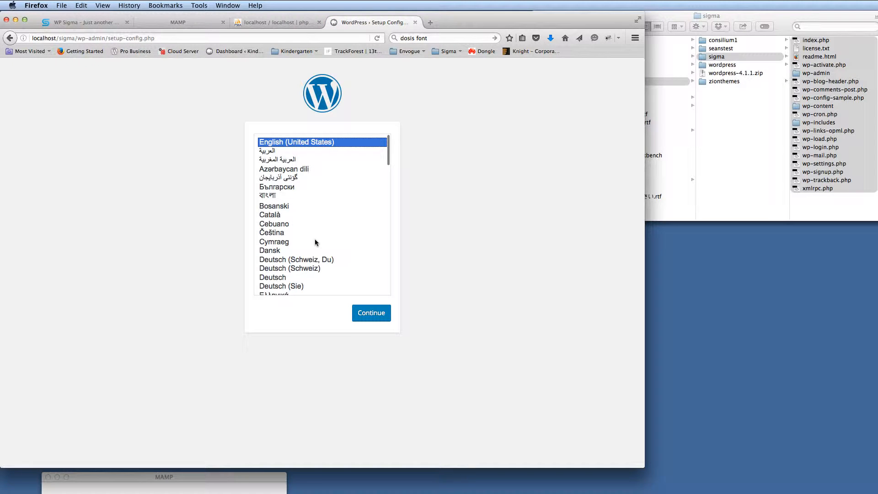
Choose English (UK) as the WordPress setup language and continue
scroll("down", 3)
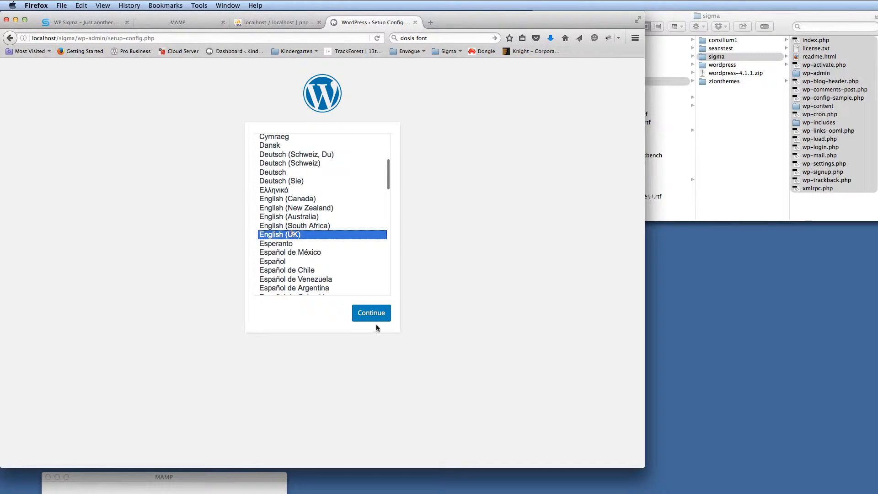
left_click(370, 313)
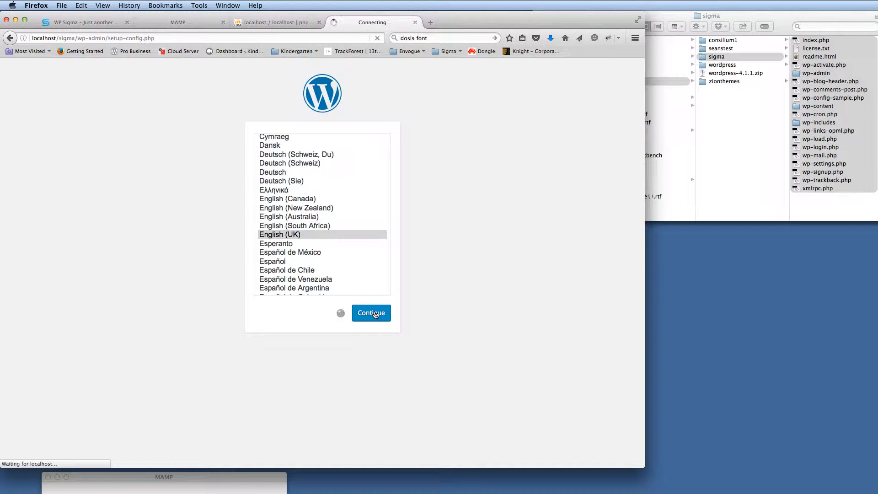
left_click(370, 313)
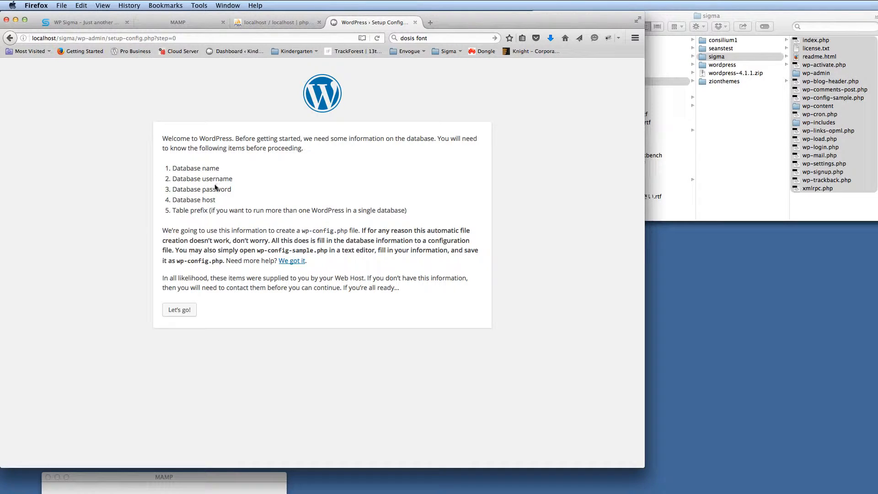
mouse_move(206, 313)
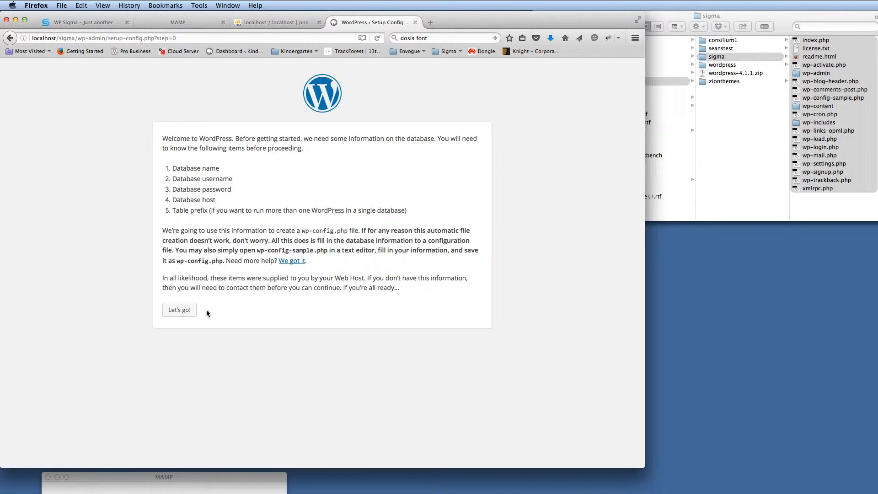
Enter the sigma database connection details and submit the setup form
left_click(179, 310)
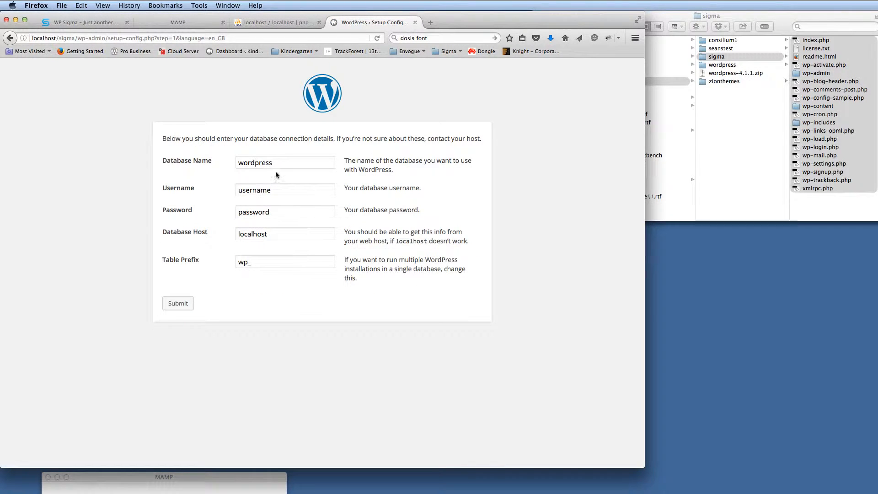
type("sigma")
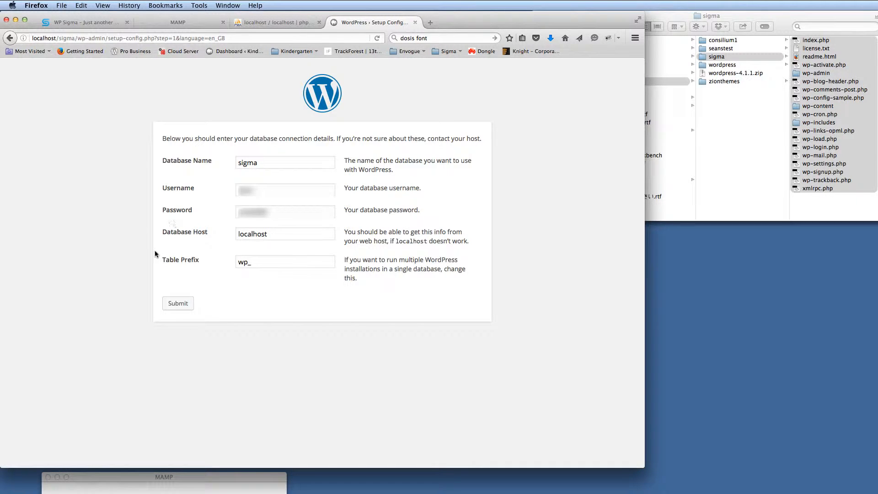
left_click(178, 303)
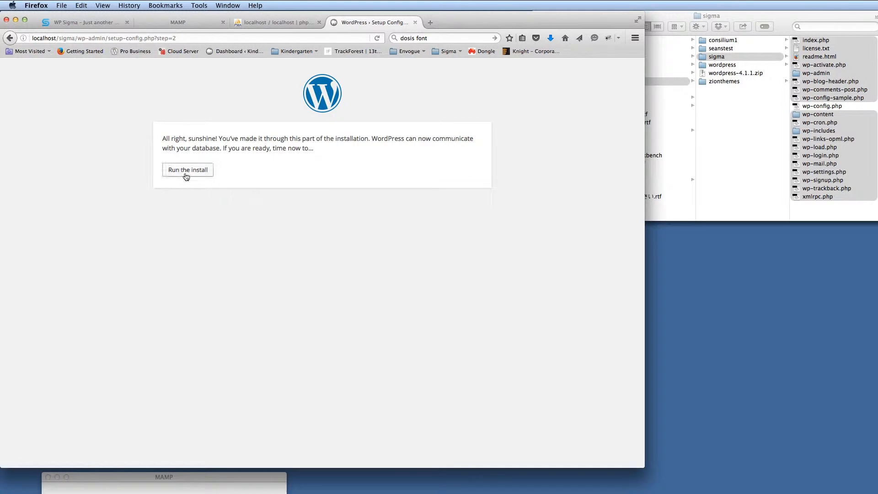
Run the install with site title Sigma, an admin account and weak password confirmed
left_click(188, 170)
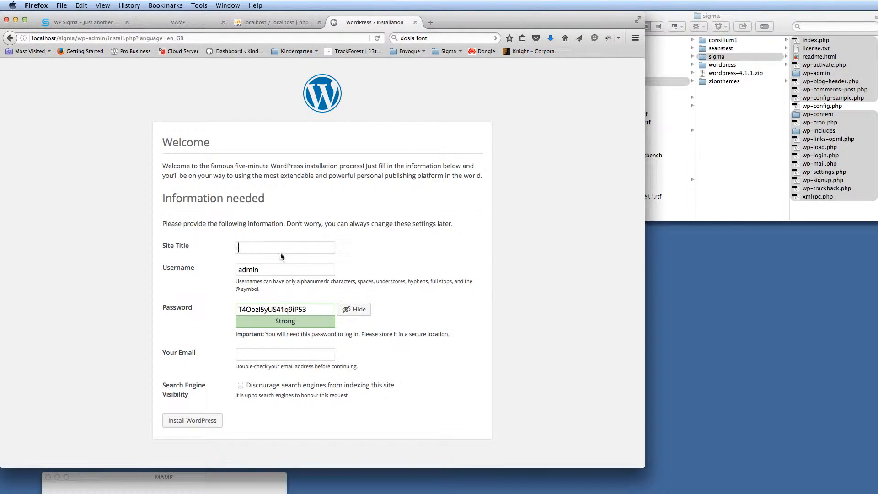
type("Sigma")
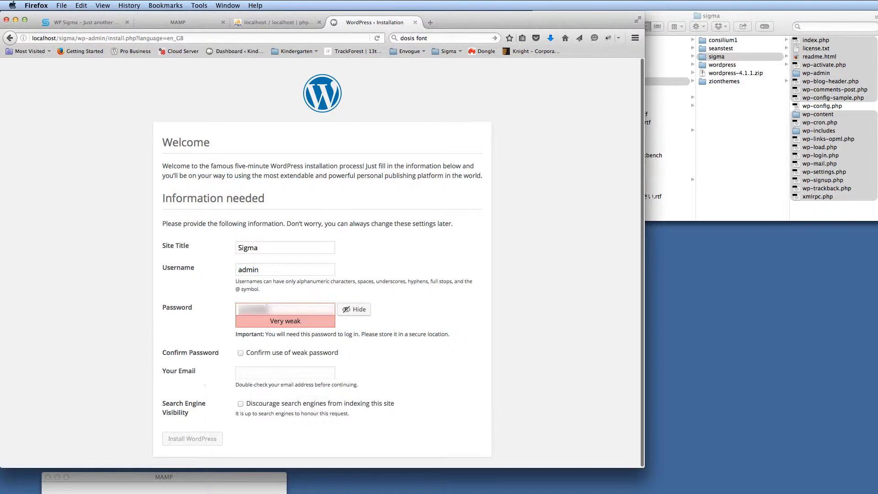
left_click(240, 352)
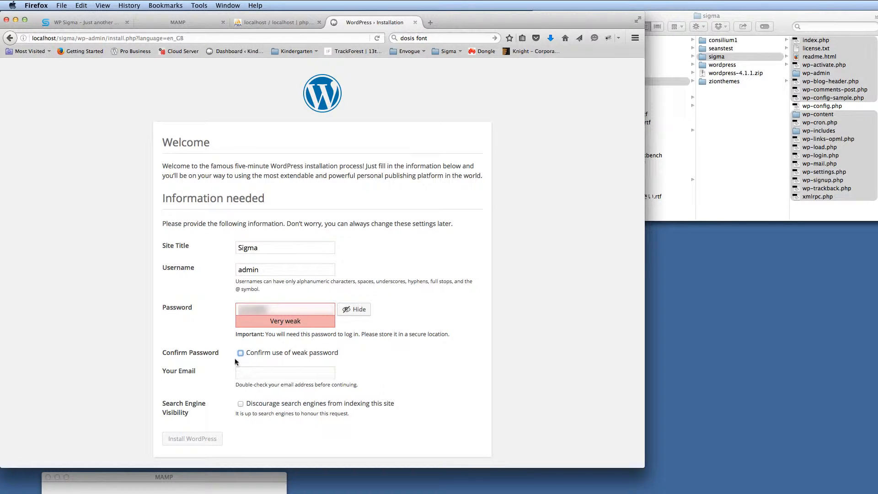
left_click(241, 352)
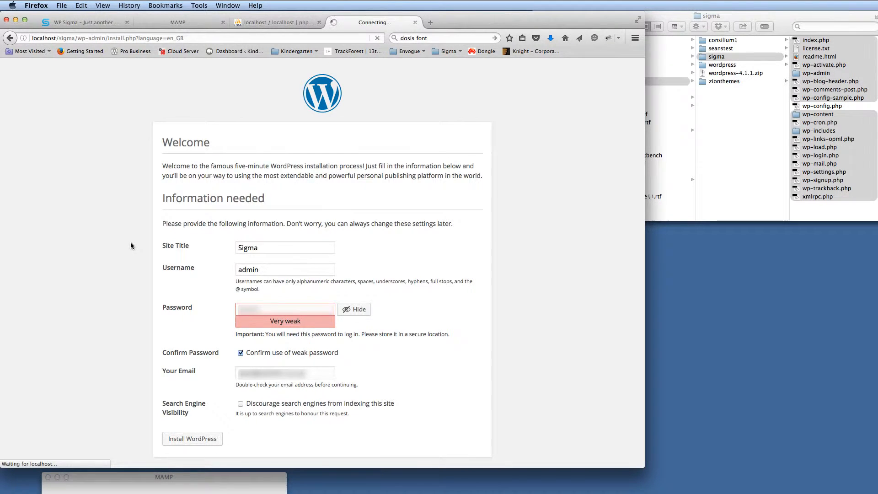
left_click(192, 438)
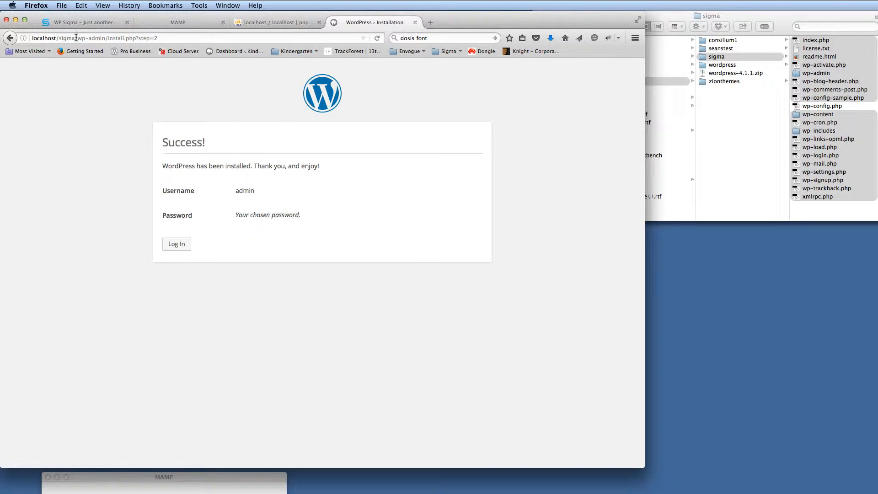
Preview the fresh site front page at localhost/sigma in a new tab
left_click(95, 37)
type("localhost/sigma/")
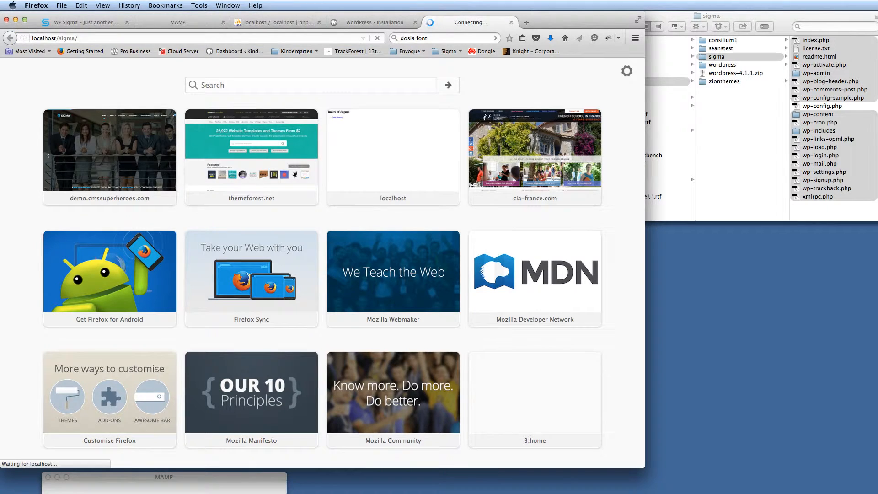
left_click(56, 37)
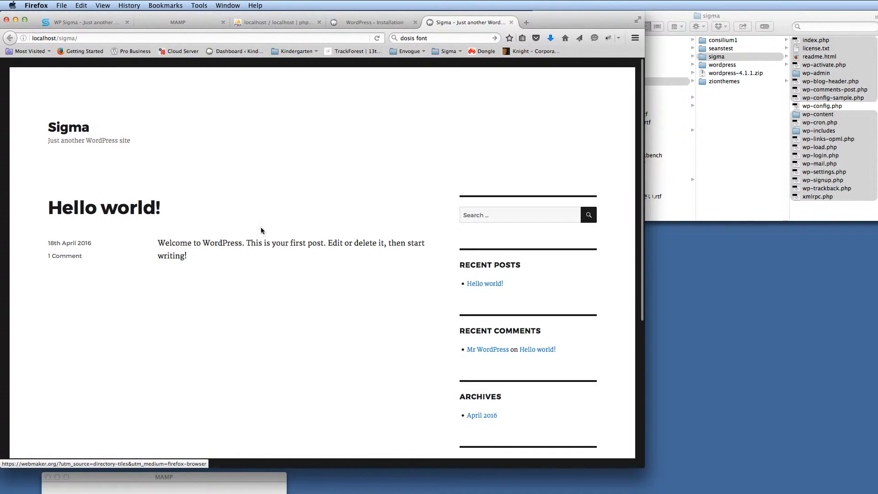
left_click(372, 22)
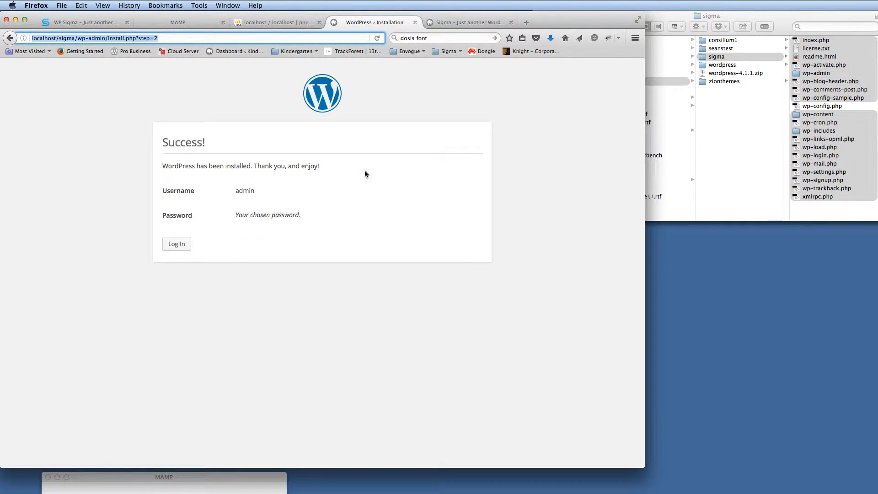
mouse_move(388, 200)
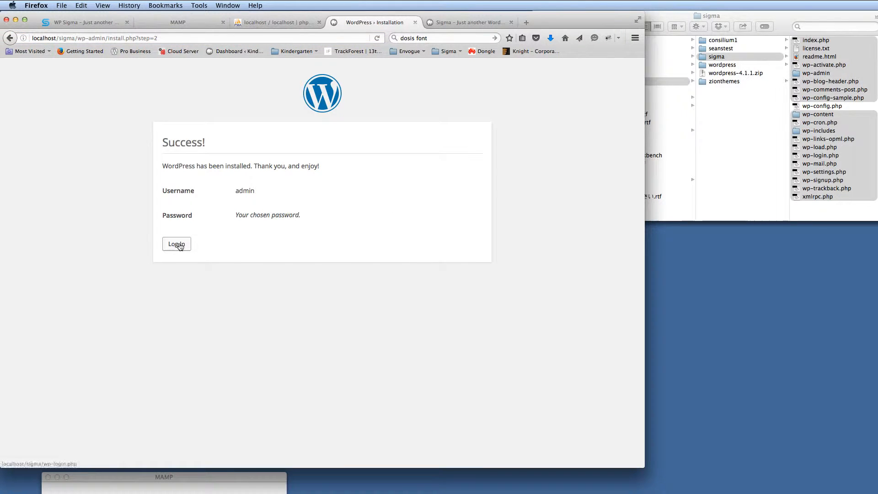
Go to the login page and sign in as admin
left_click(175, 243)
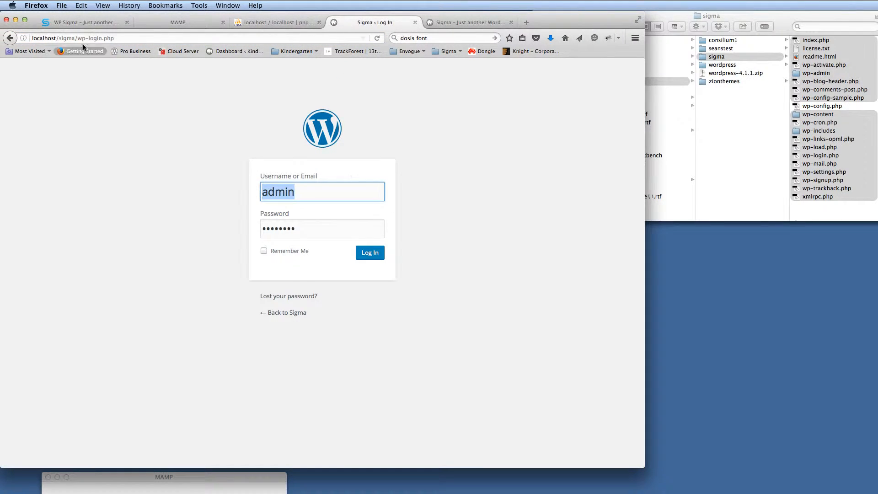
left_click(369, 253)
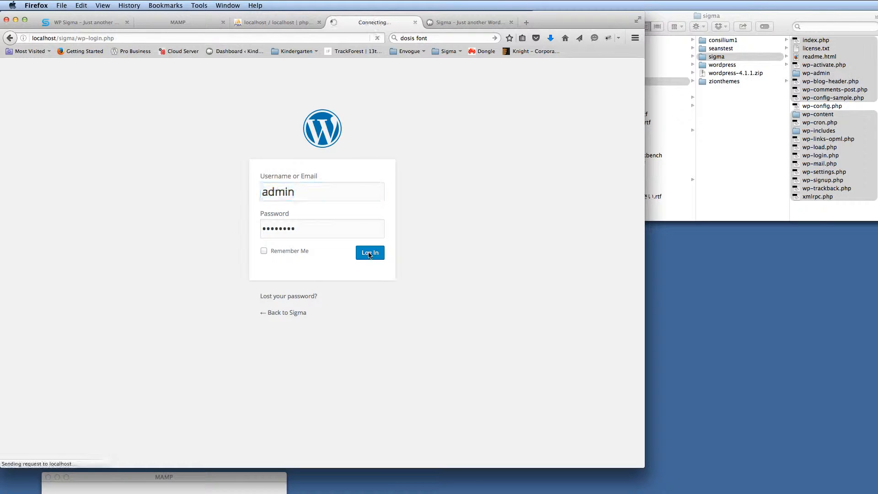
From the dashboard, reach Appearance > Themes and the Add Themes page
left_click(368, 252)
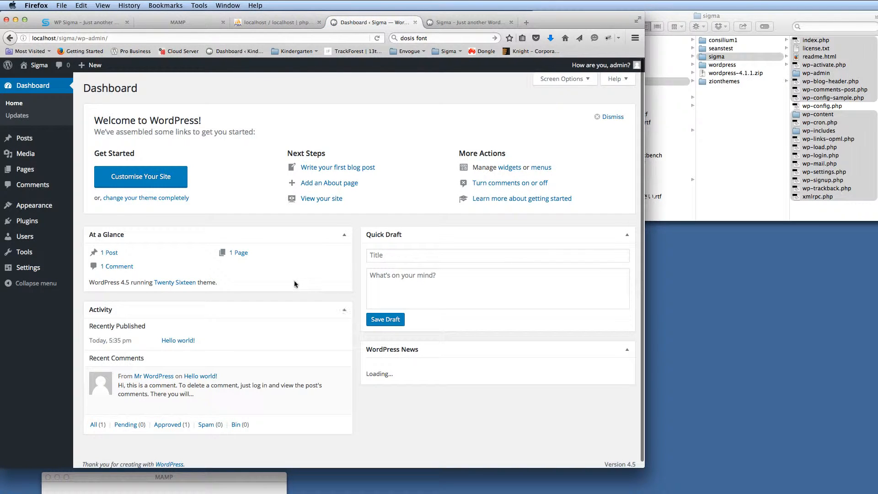
mouse_move(366, 156)
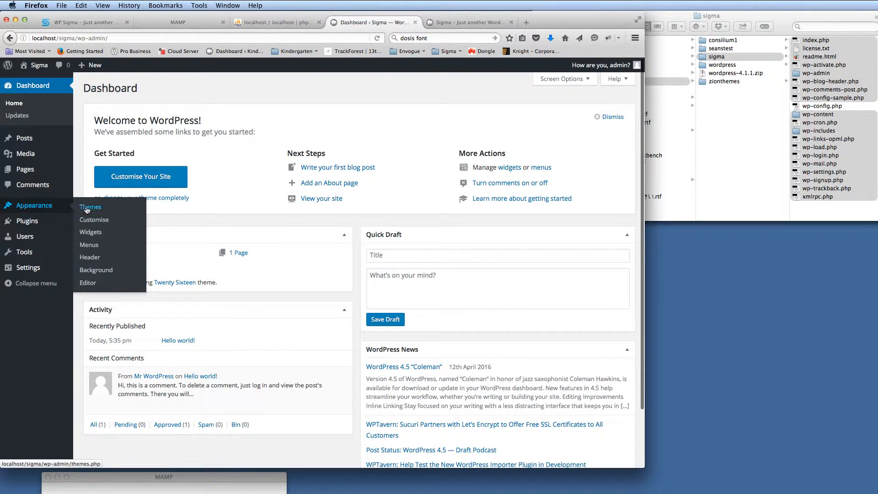
left_click(90, 207)
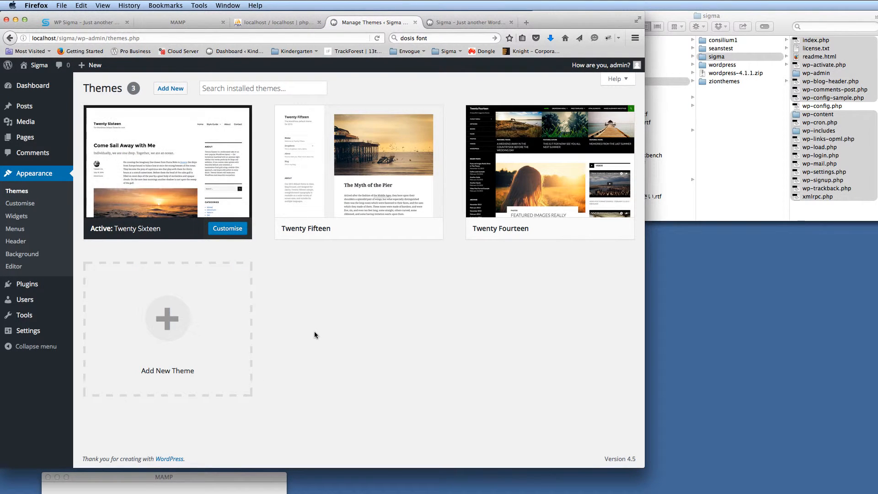
left_click(170, 88)
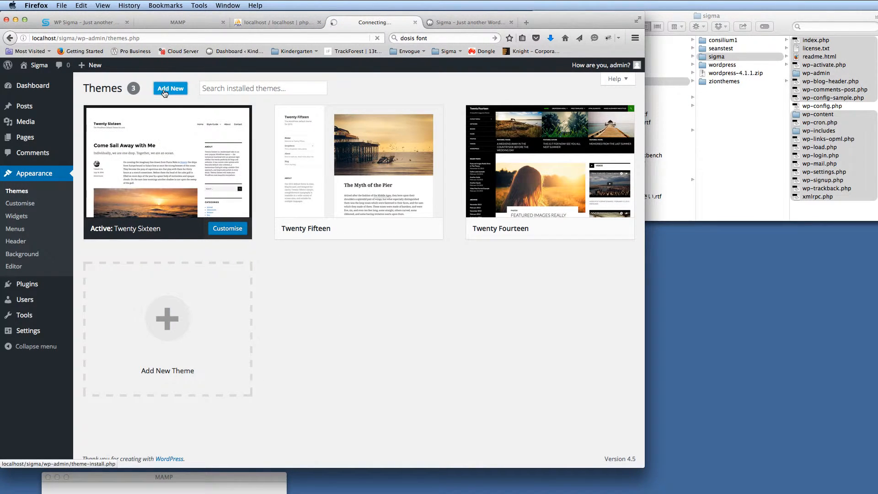
left_click(170, 88)
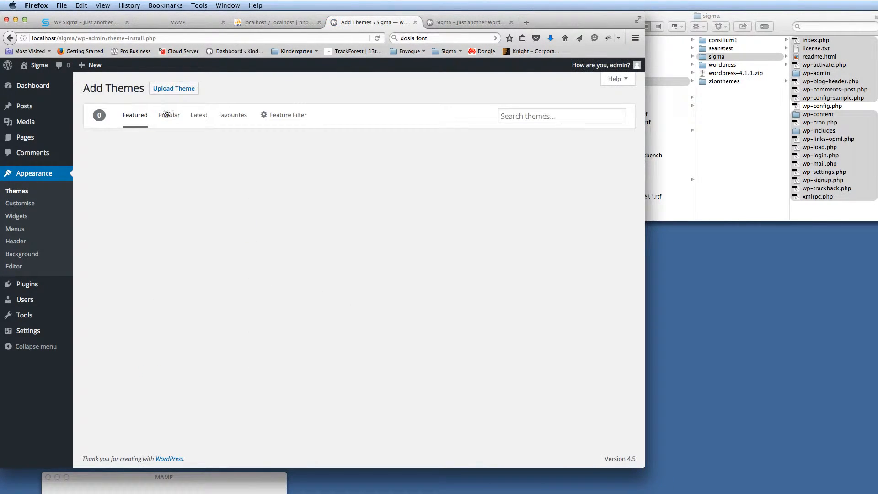
Upload and install the wp-sigma.zip theme package, then activate it
left_click(174, 87)
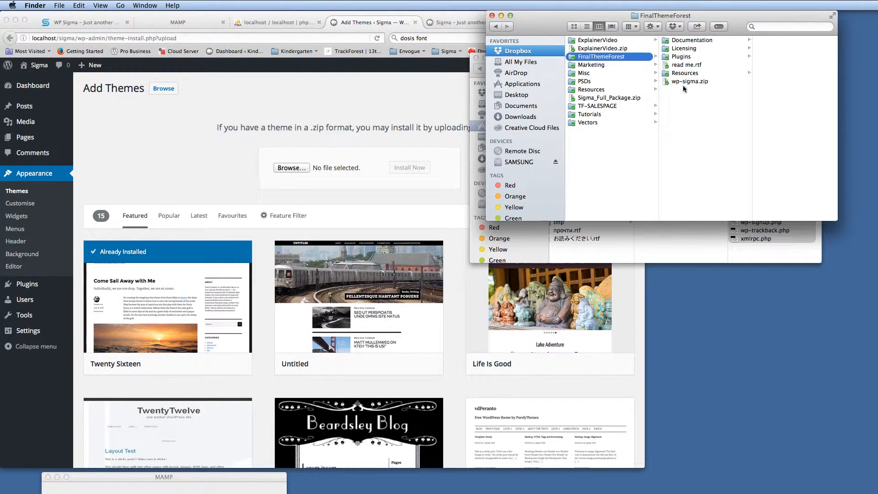
left_click(688, 81)
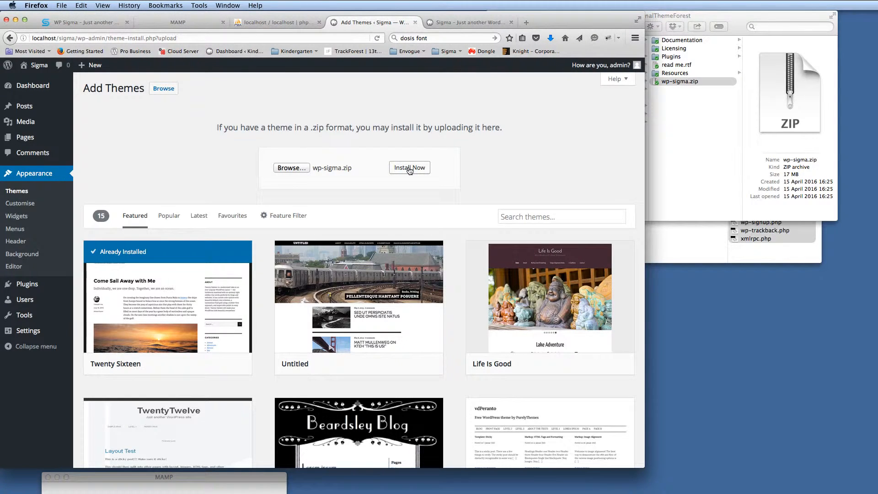
left_click(410, 168)
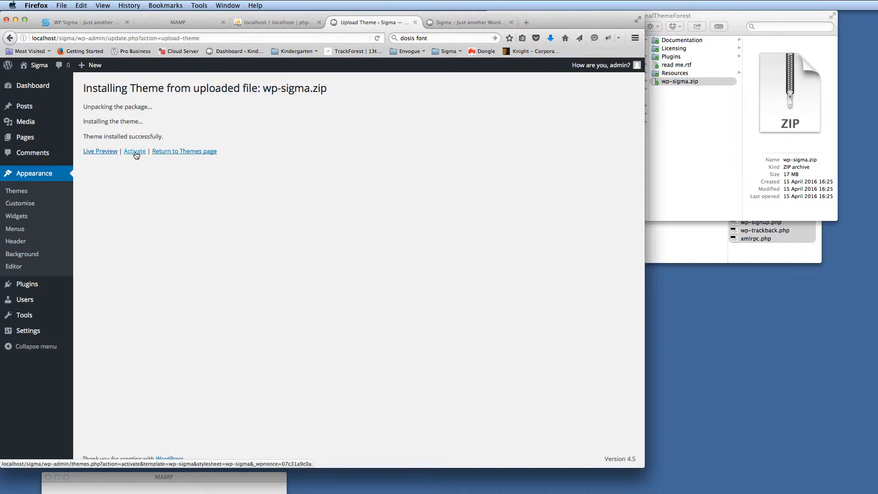
left_click(134, 151)
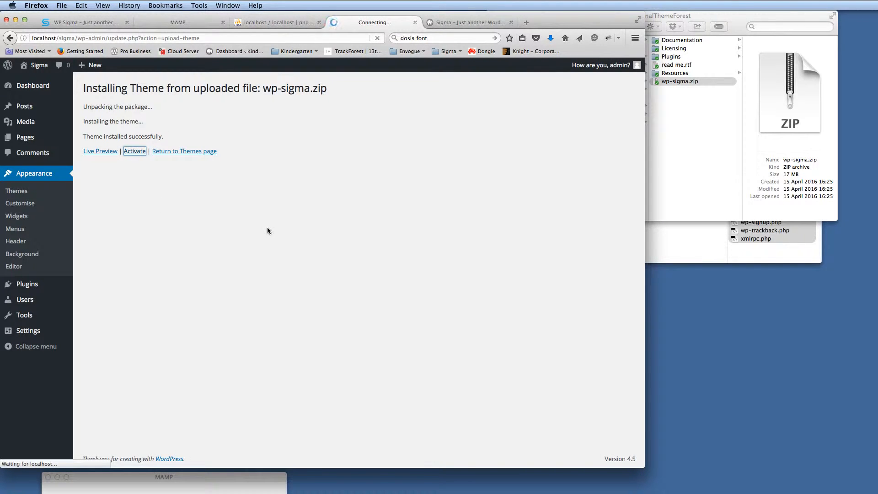
View the site front end now styled with the Sigma theme
left_click(135, 151)
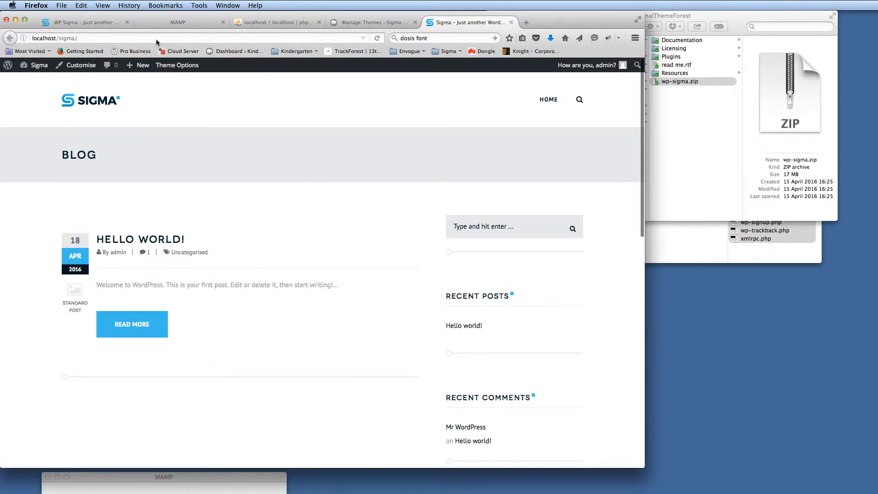
mouse_move(299, 223)
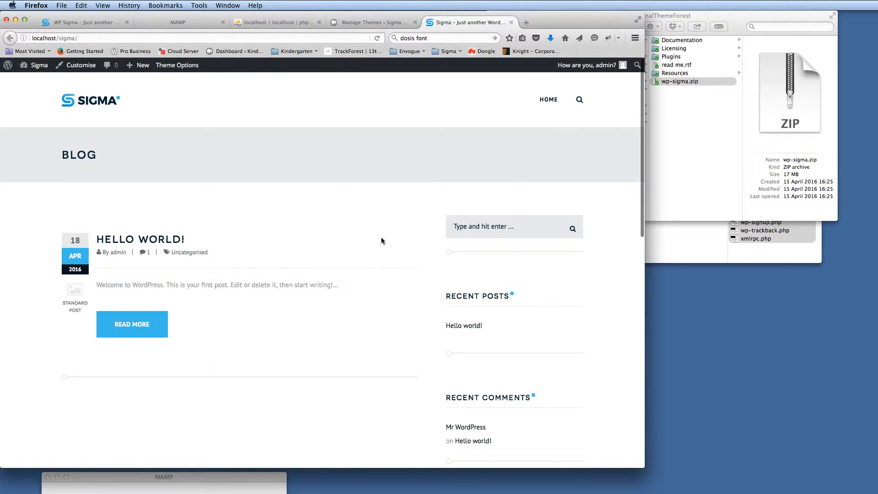
left_click(372, 22)
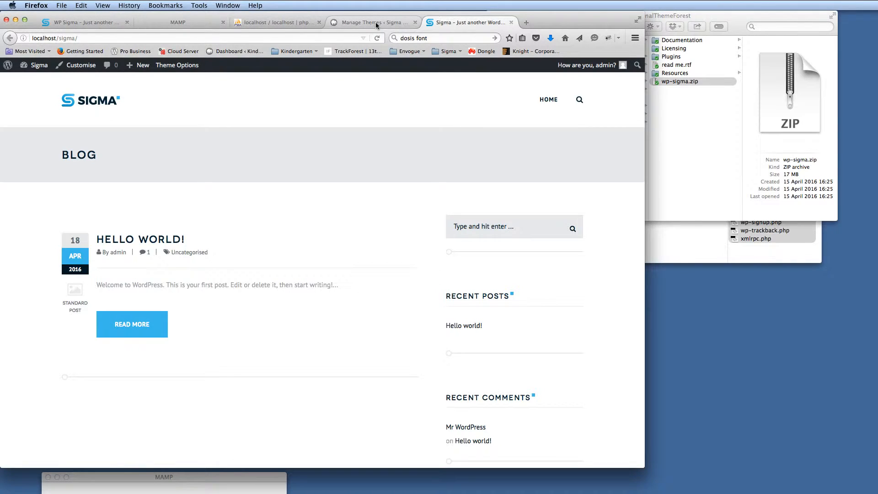
mouse_move(373, 22)
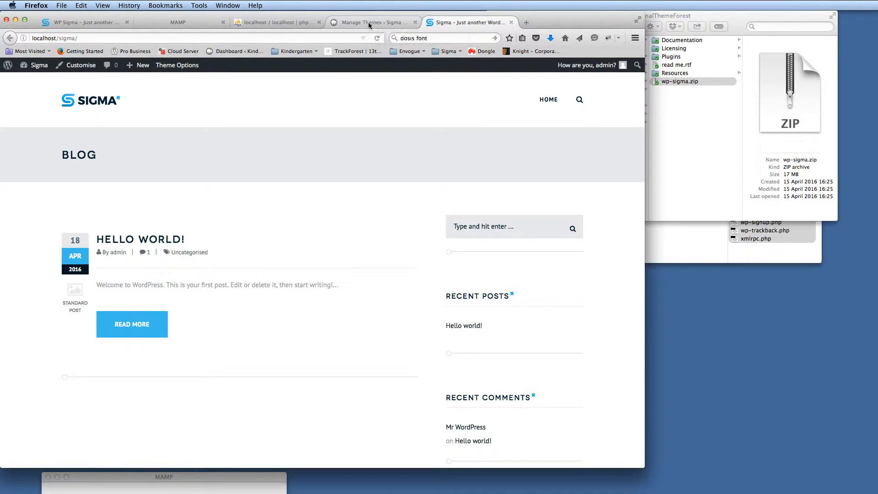
Bulk-install all fifteen Sigma required and recommended plugins via the plugin installer
left_click(370, 22)
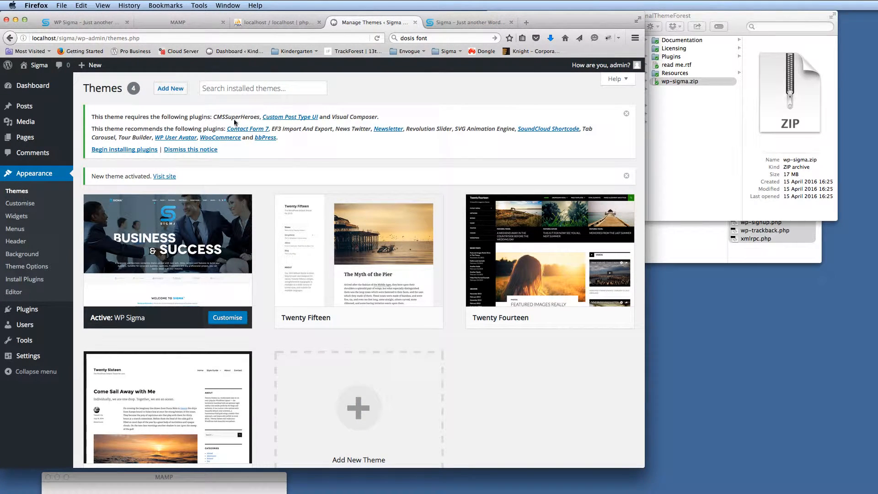
mouse_move(146, 165)
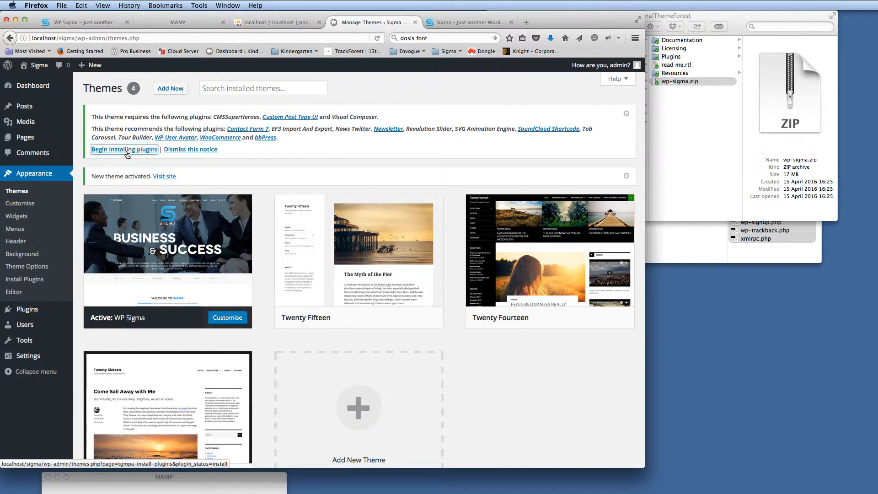
left_click(124, 149)
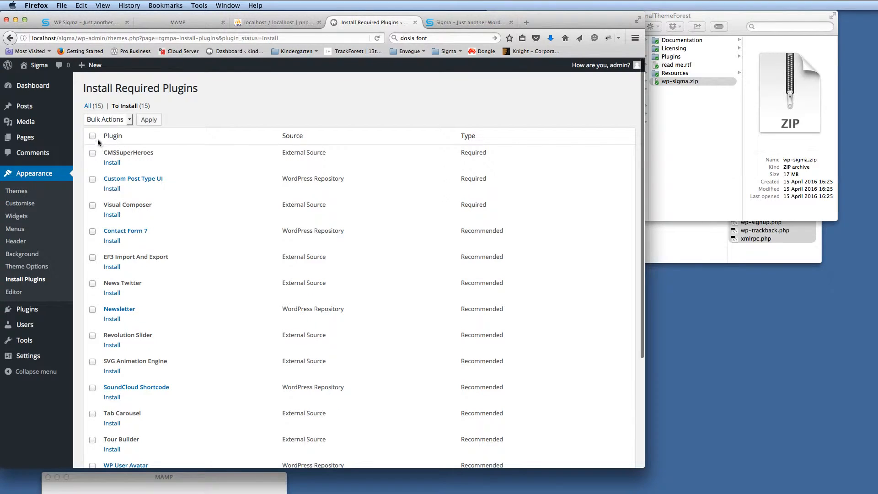
left_click(108, 118)
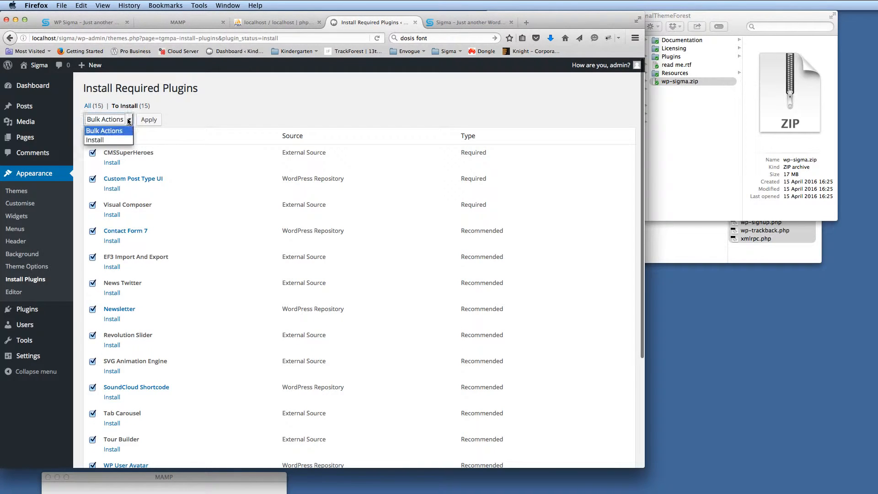
left_click(95, 139)
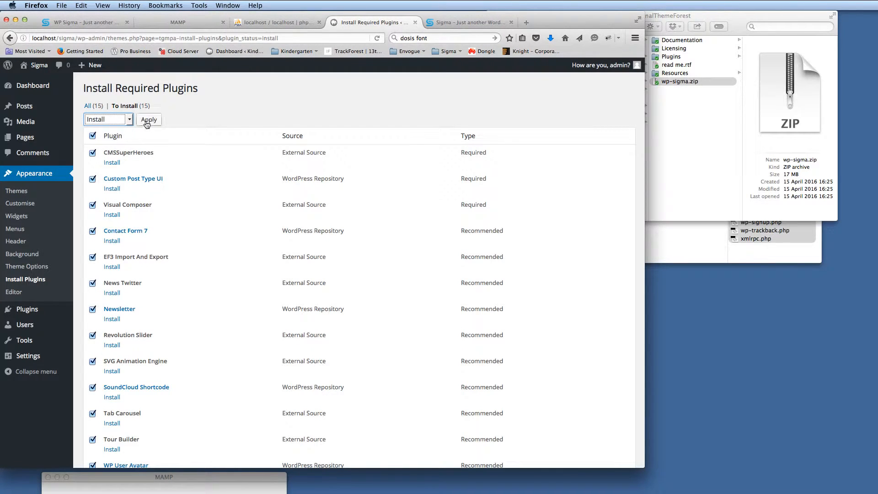
left_click(149, 119)
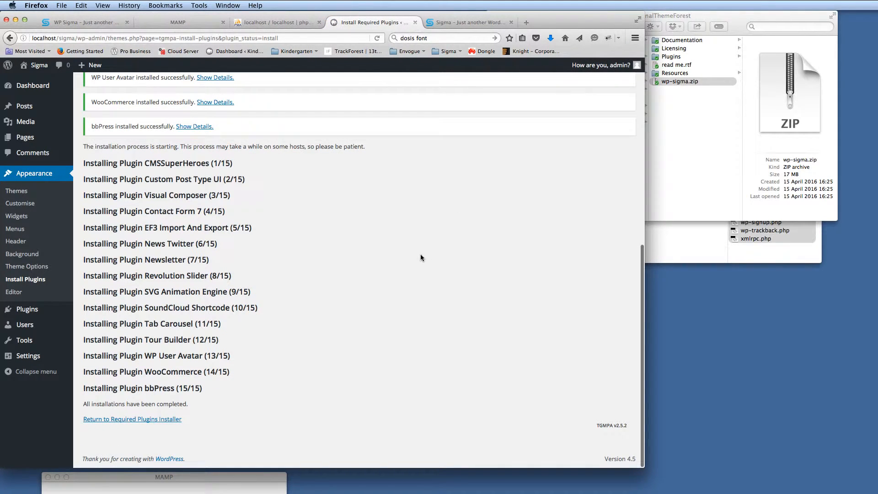
mouse_move(251, 276)
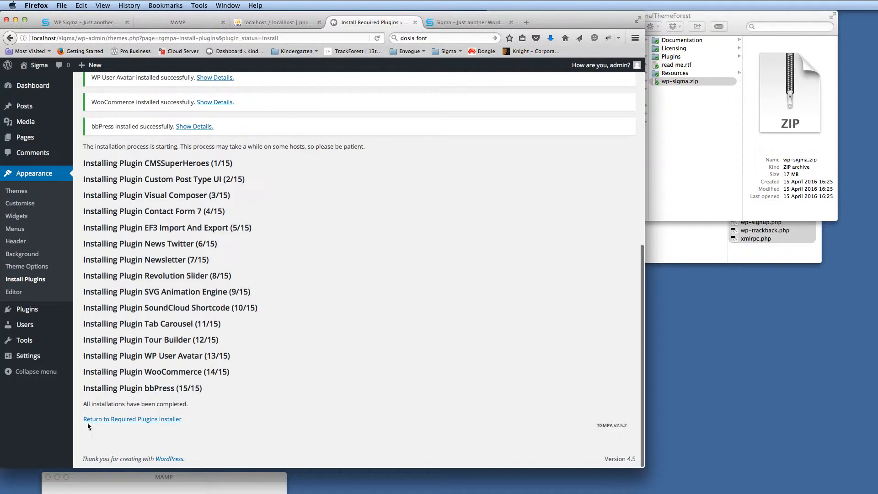
Bulk-activate every plugin in the Required Plugins list via the Activate action
left_click(132, 418)
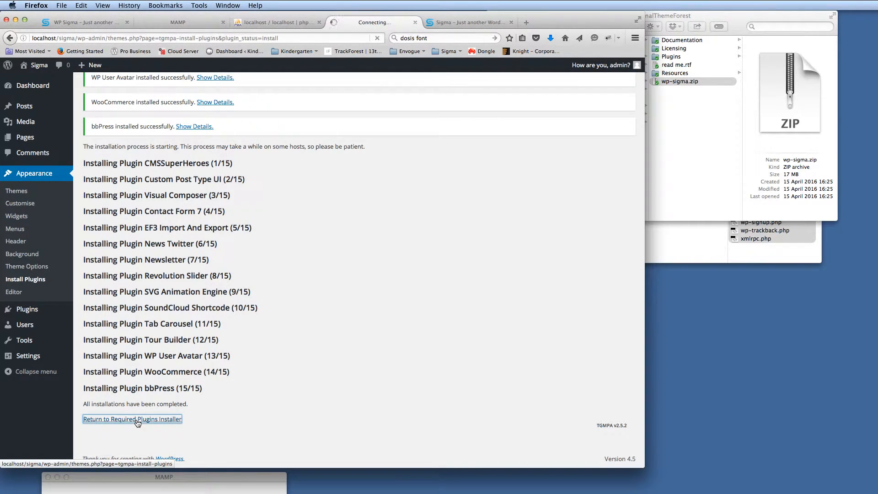
left_click(131, 419)
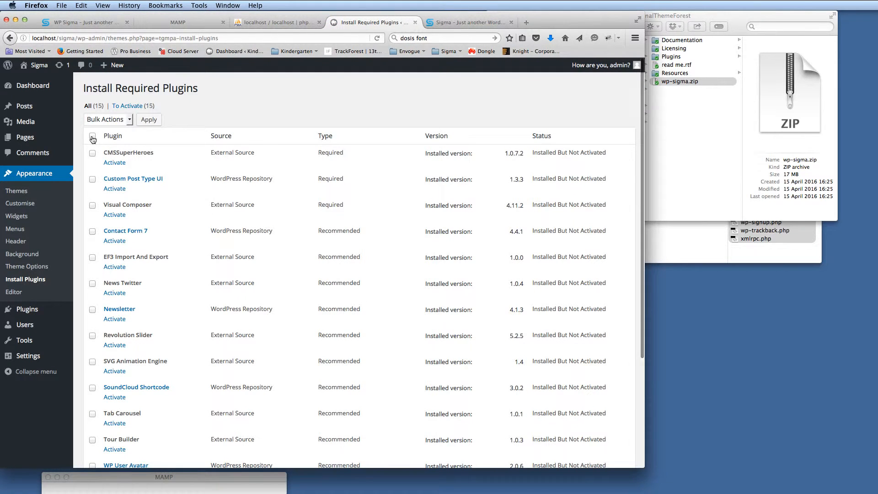
left_click(92, 138)
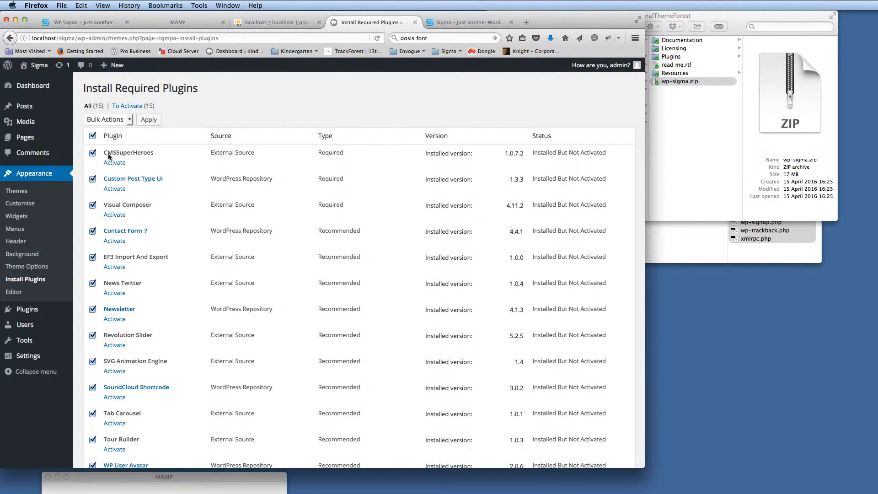
left_click(108, 119)
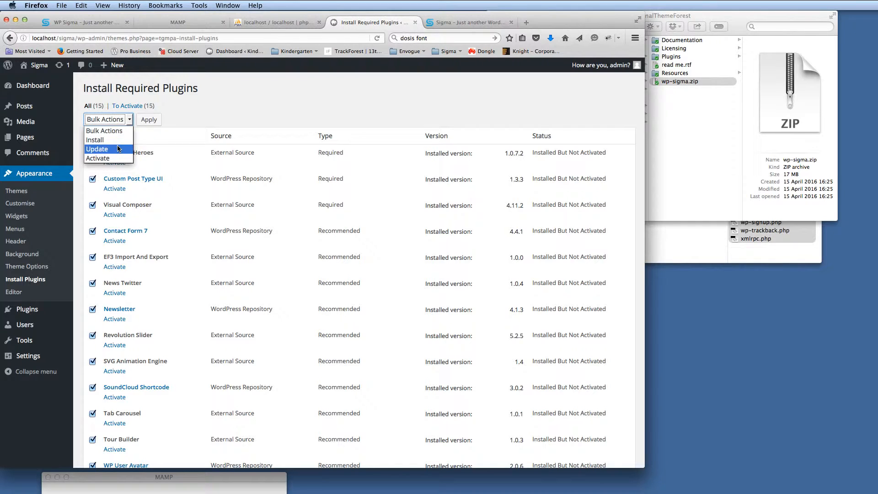
left_click(98, 158)
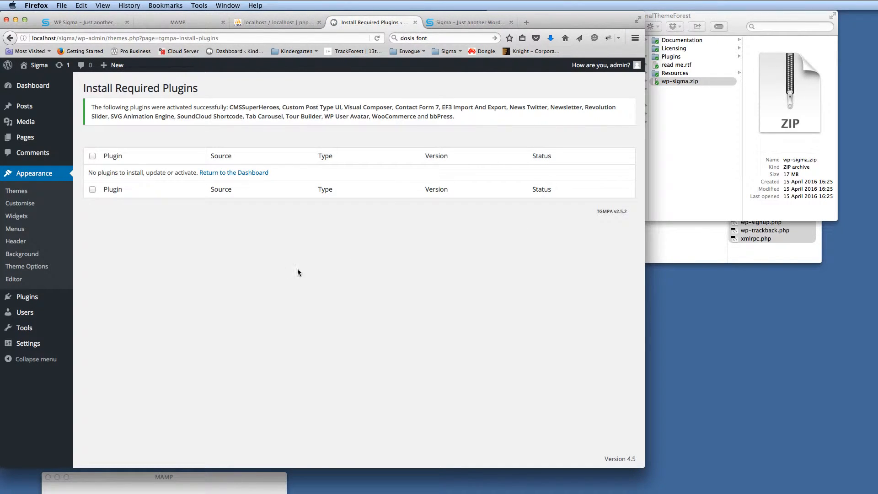
mouse_move(203, 251)
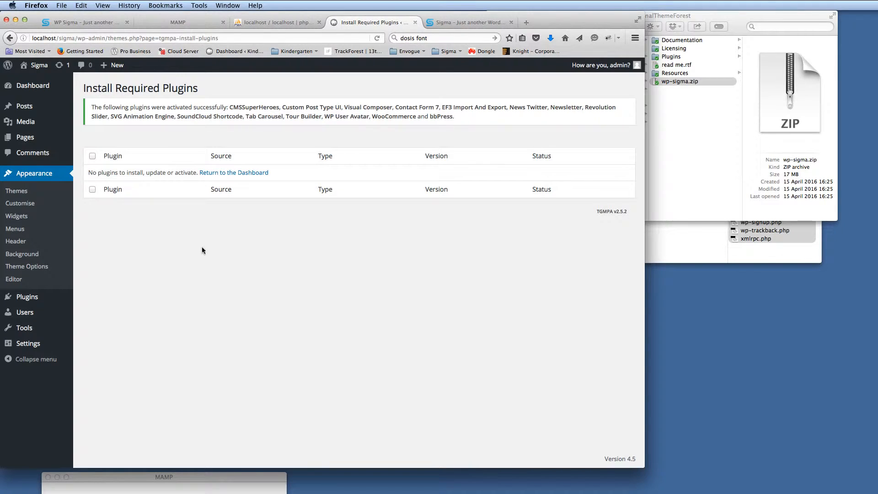
Reload the live Sigma site in its tab, then return to the admin tab
left_click(466, 22)
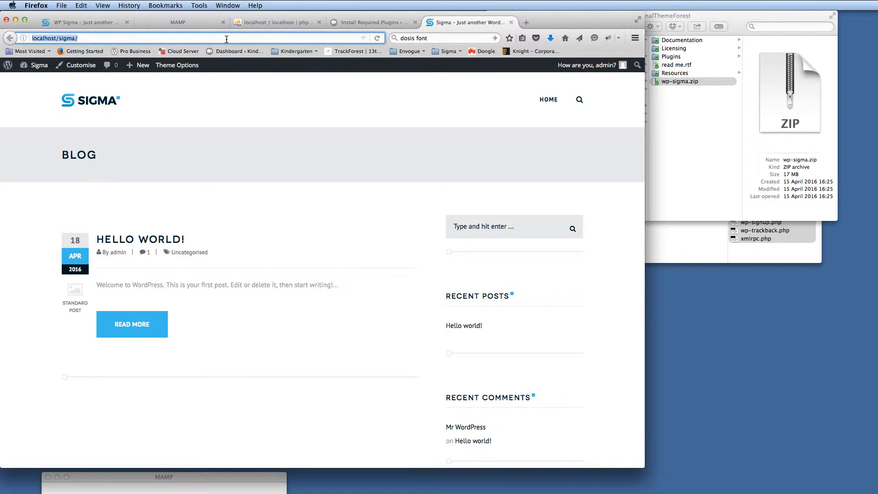
key("Return")
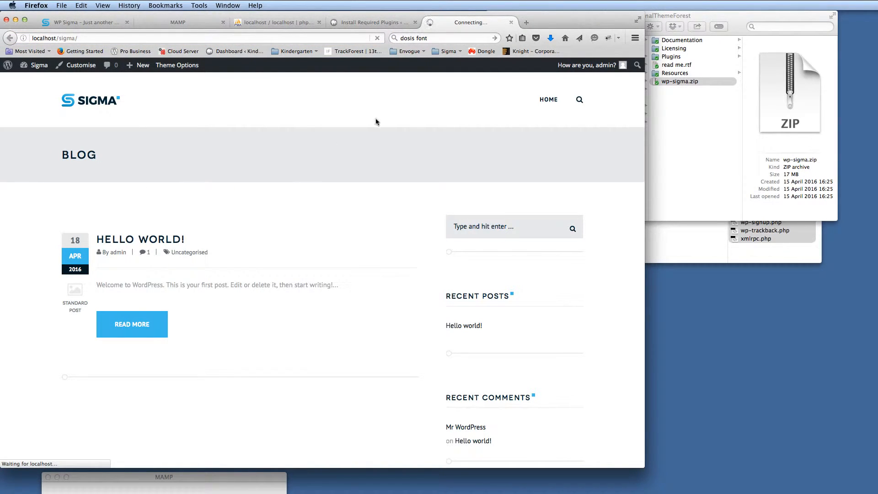
mouse_move(346, 136)
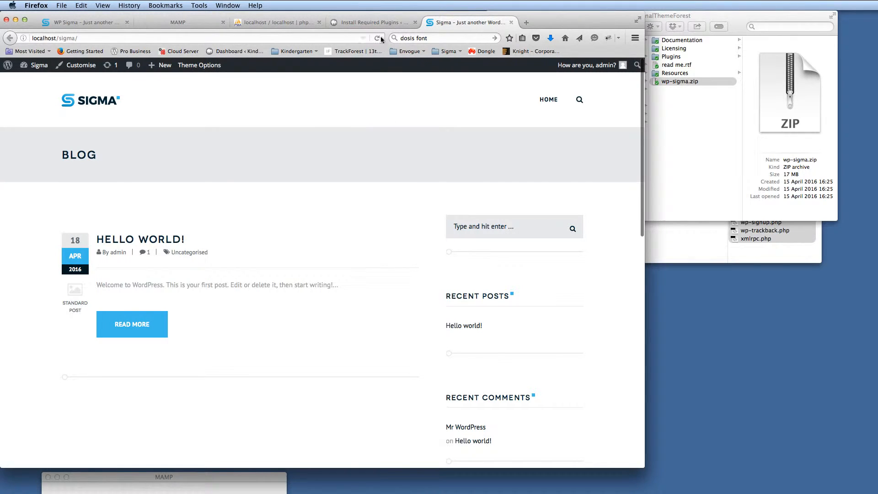
left_click(372, 22)
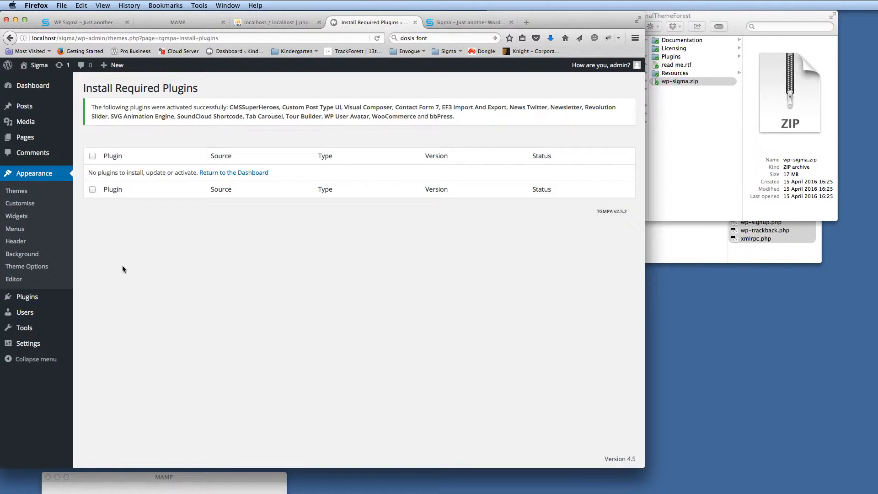
Go to the admin Dashboard showing the new plugin menus and expand Appearance
left_click(33, 85)
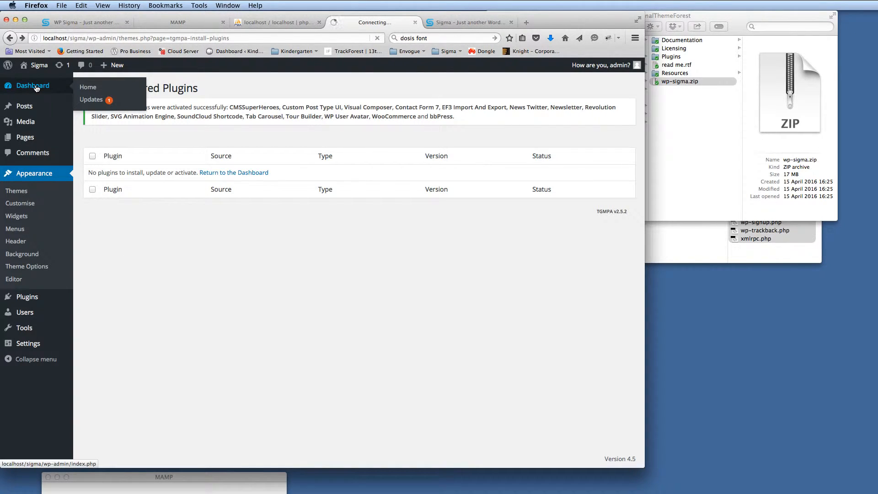
left_click(88, 87)
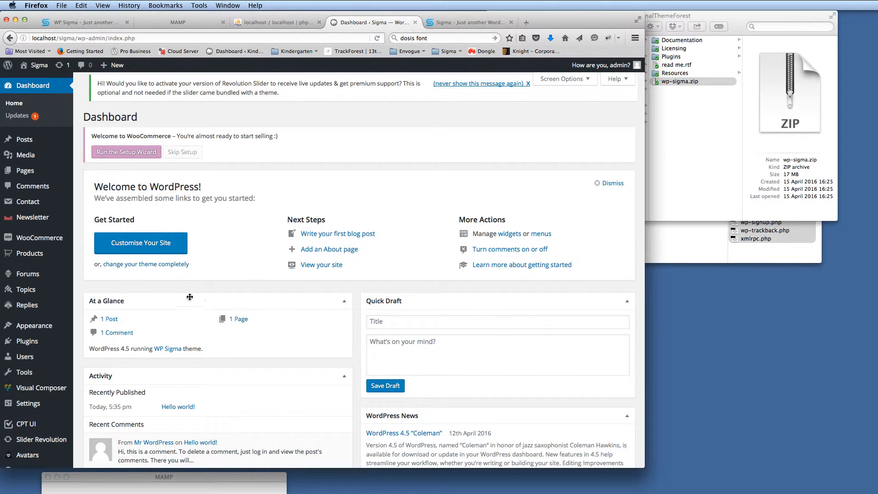
left_click(32, 326)
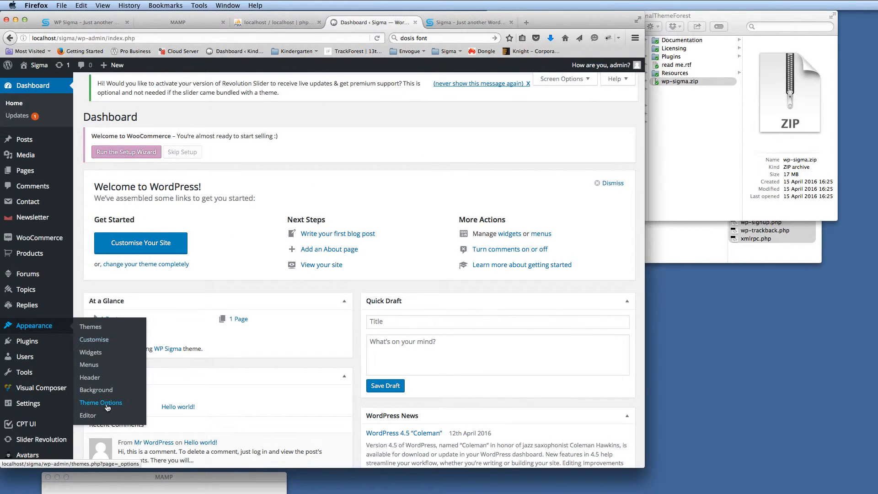
Browse the Theme Options Import/Export list of demos: Sigma, Logistics, Law, Construction
left_click(101, 402)
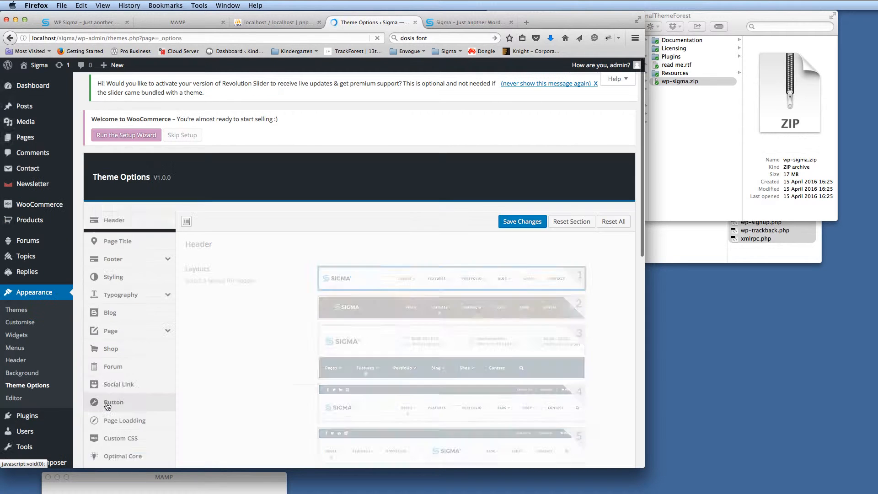
scroll("down", 3)
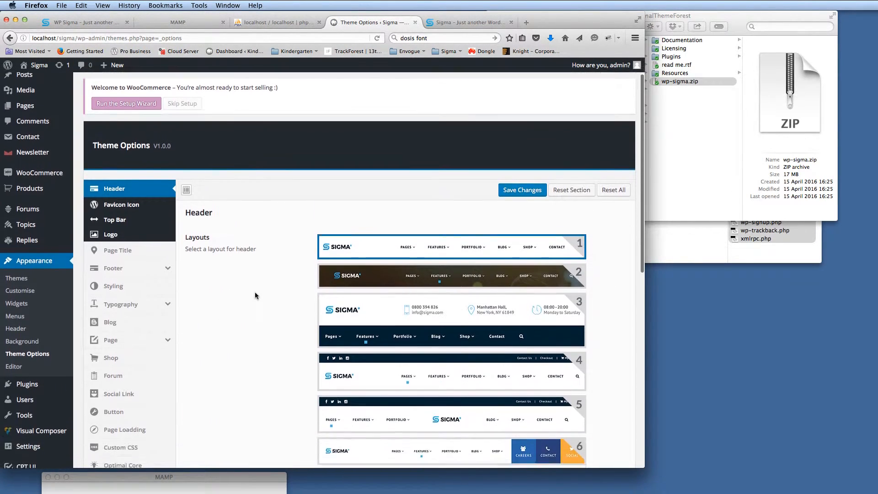
scroll("down", 3)
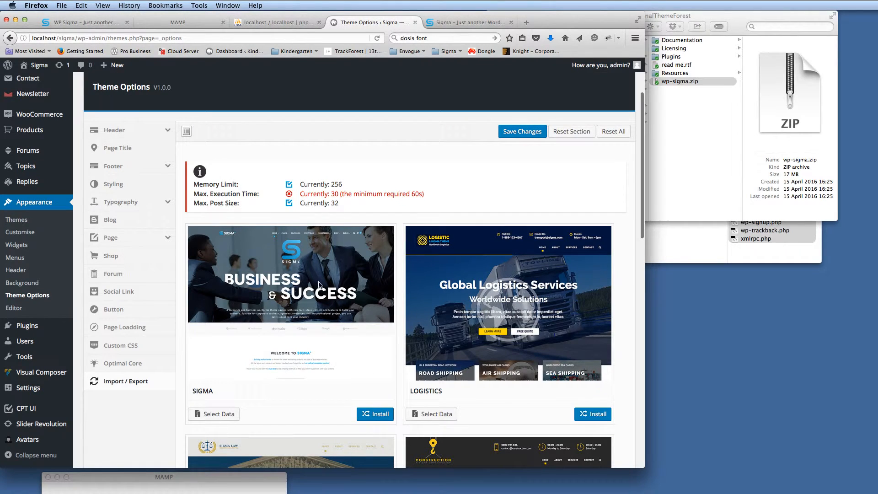
mouse_move(335, 193)
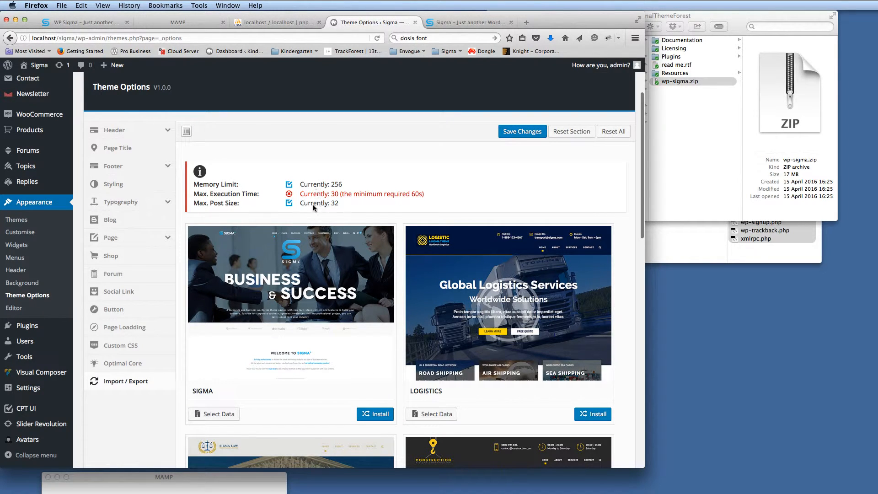
mouse_move(302, 196)
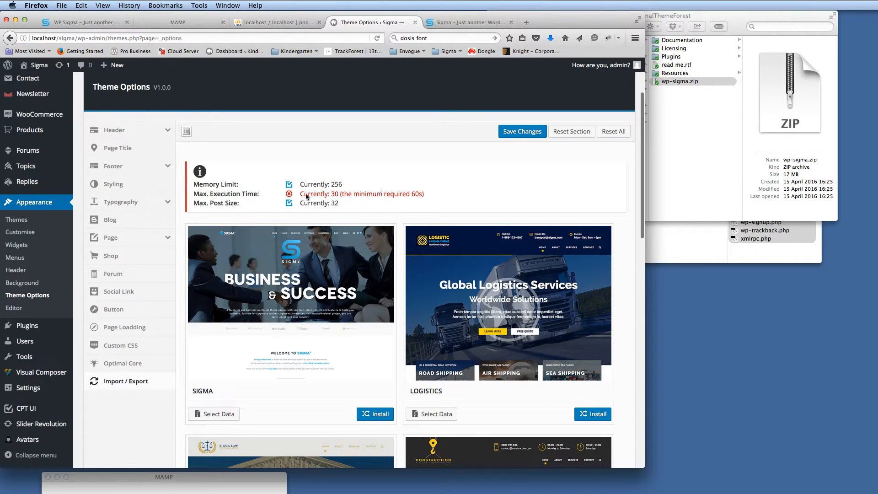
mouse_move(398, 199)
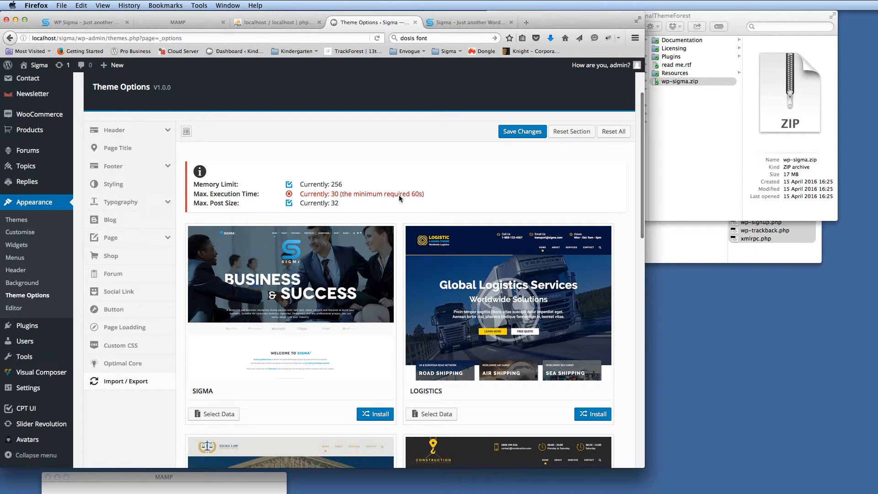
scroll("down", 3)
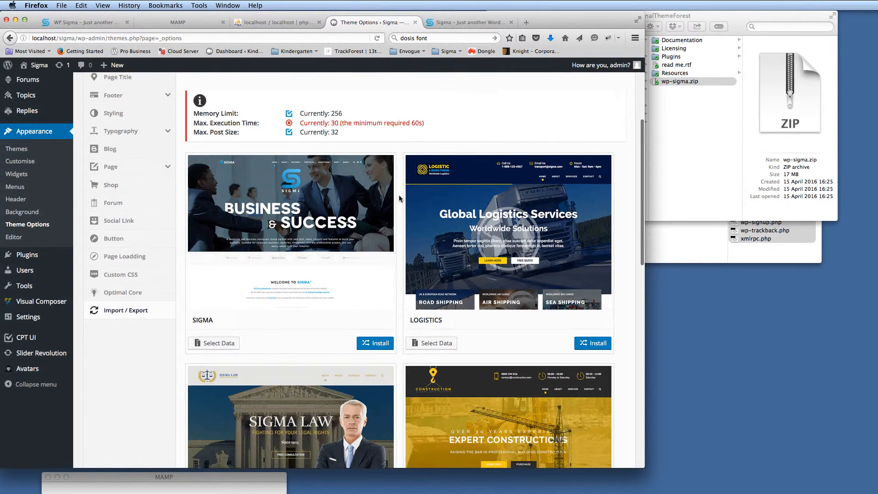
scroll("down", 3)
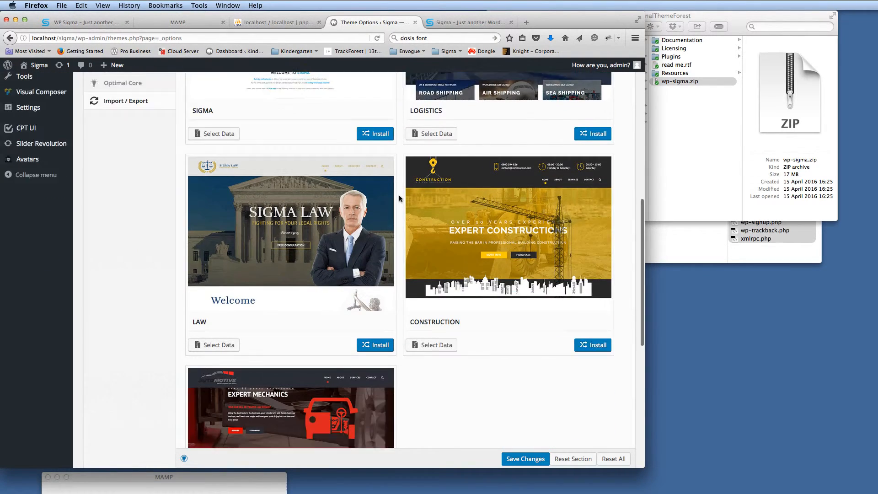
scroll("down", 3)
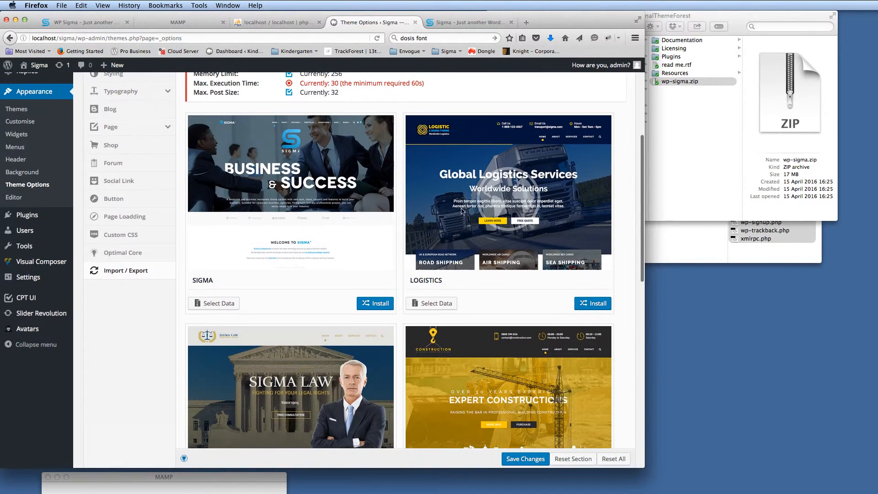
mouse_move(333, 215)
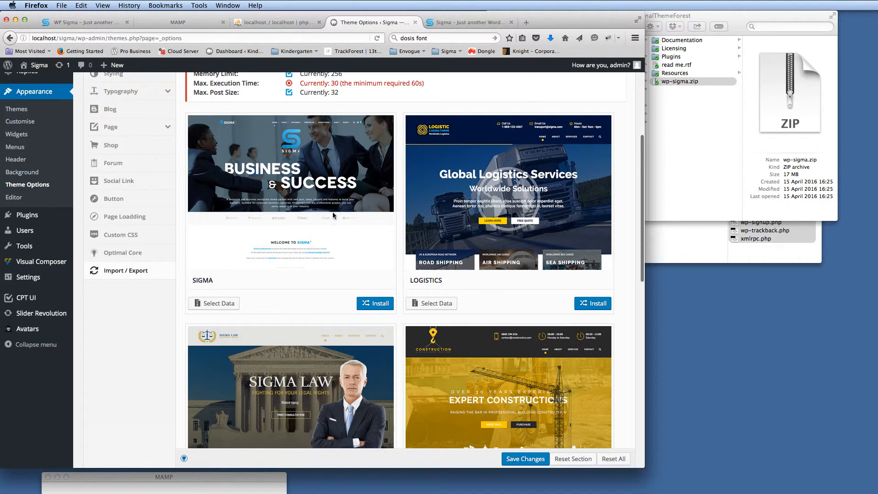
mouse_move(307, 225)
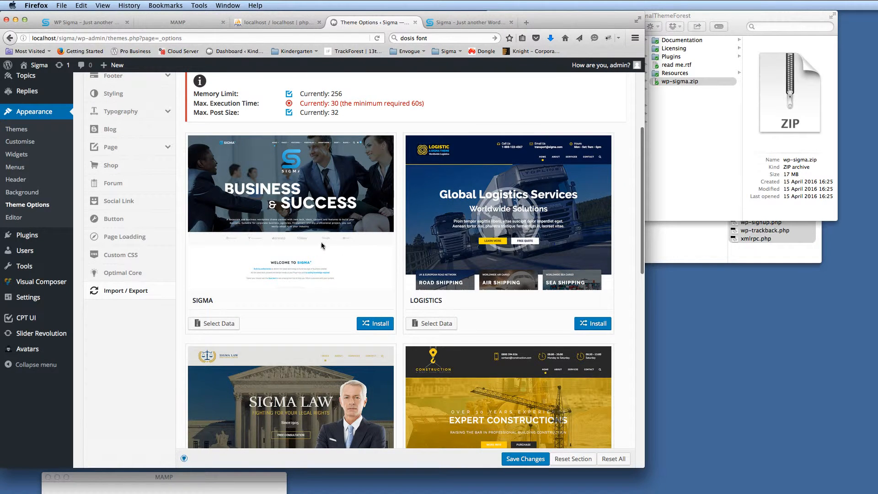
scroll("down", 3)
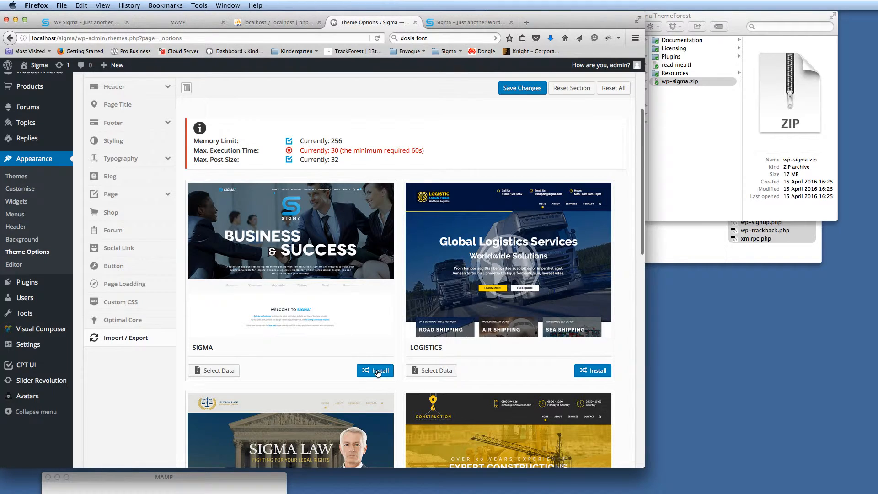
Install the SIGMA demo package and wait for the 'Settings saved!' confirmation
left_click(375, 370)
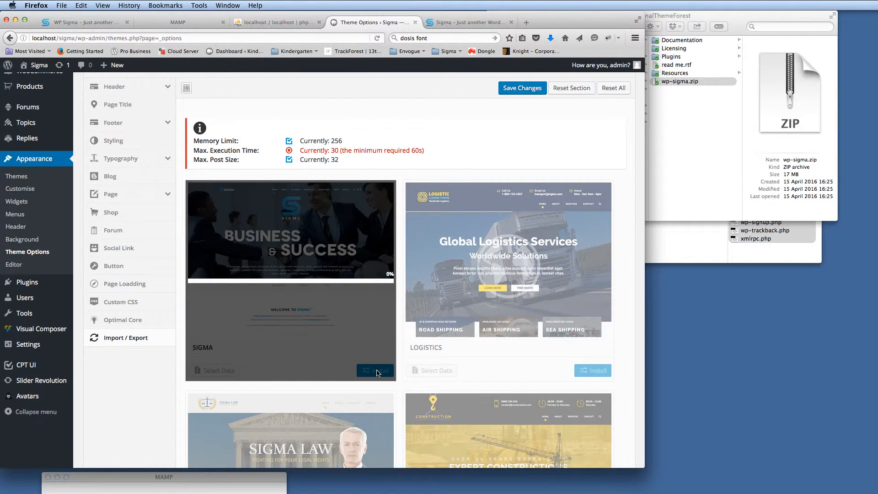
left_click(375, 370)
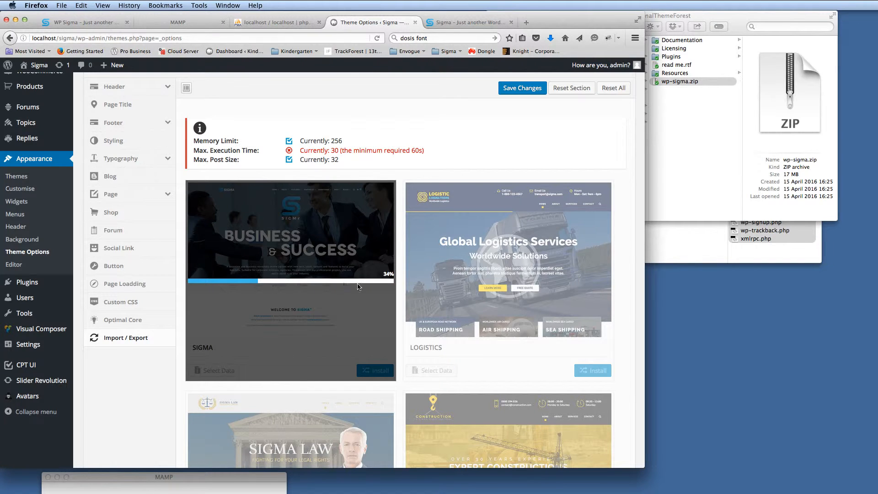
mouse_move(385, 308)
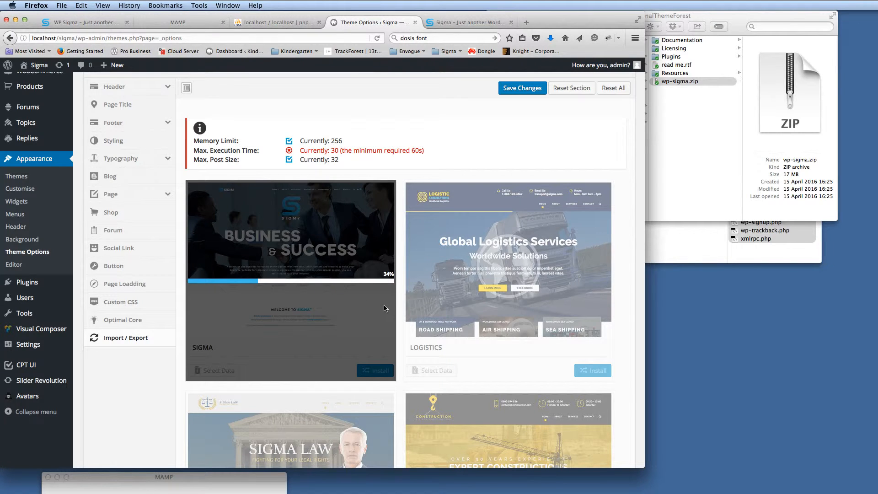
left_click(521, 88)
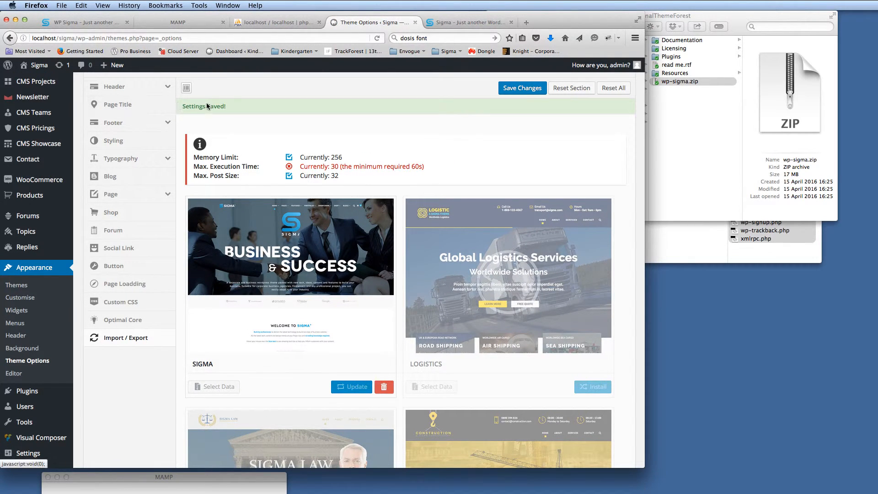
Scroll through the imported homepage's hero slider and feature sections with placeholder images
scroll("down", 3)
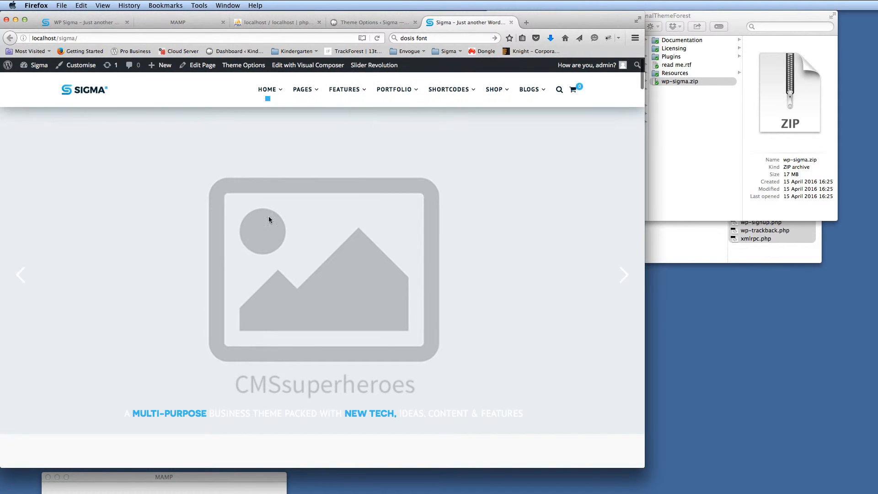
scroll("down", 3)
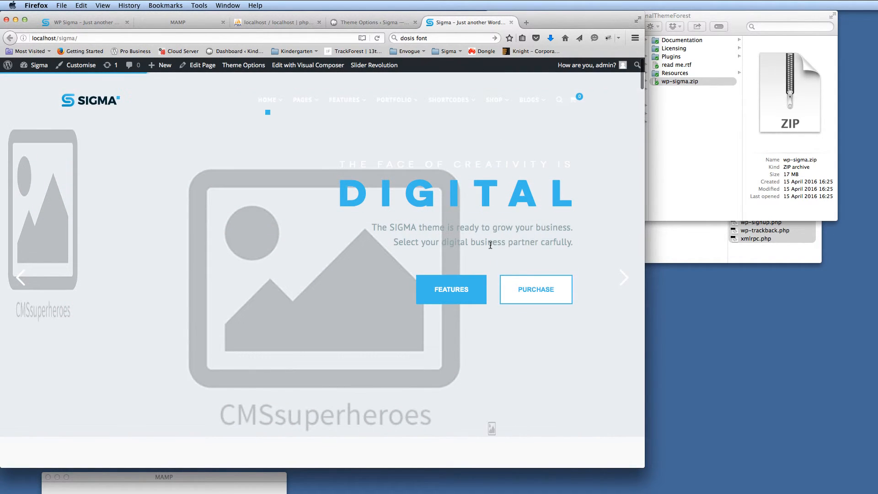
scroll("down", 3)
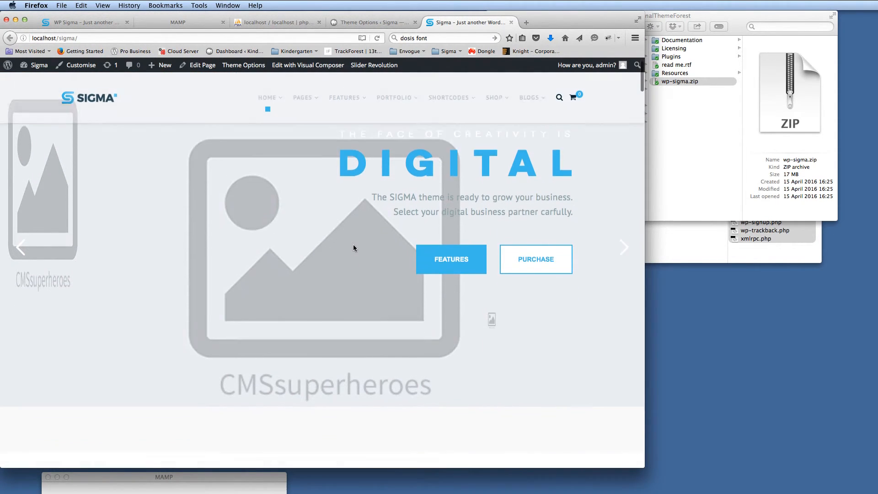
scroll("down", 3)
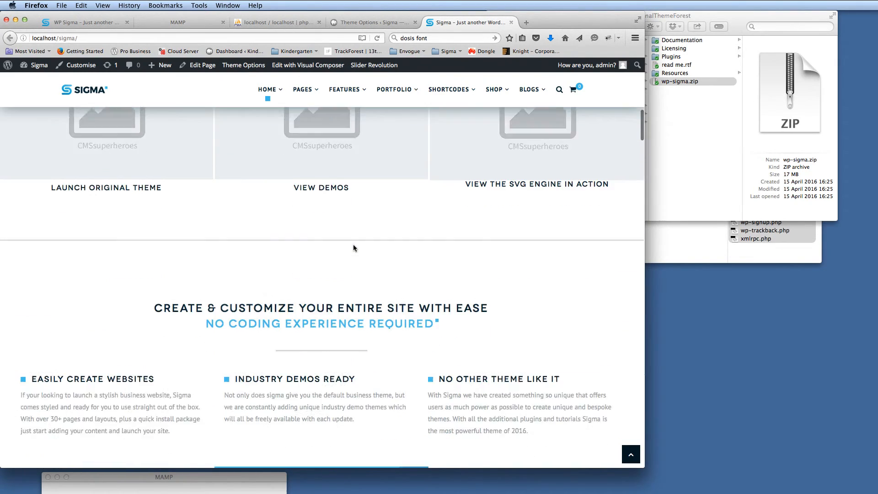
scroll("down", 3)
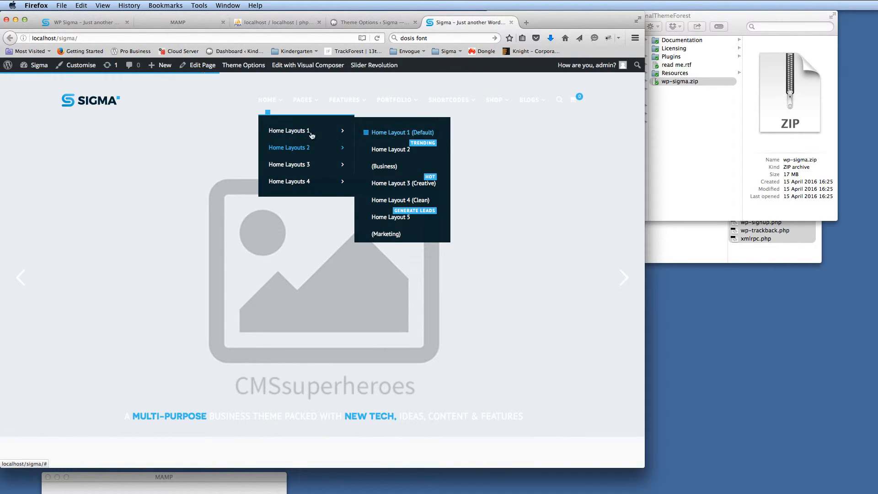
mouse_move(294, 133)
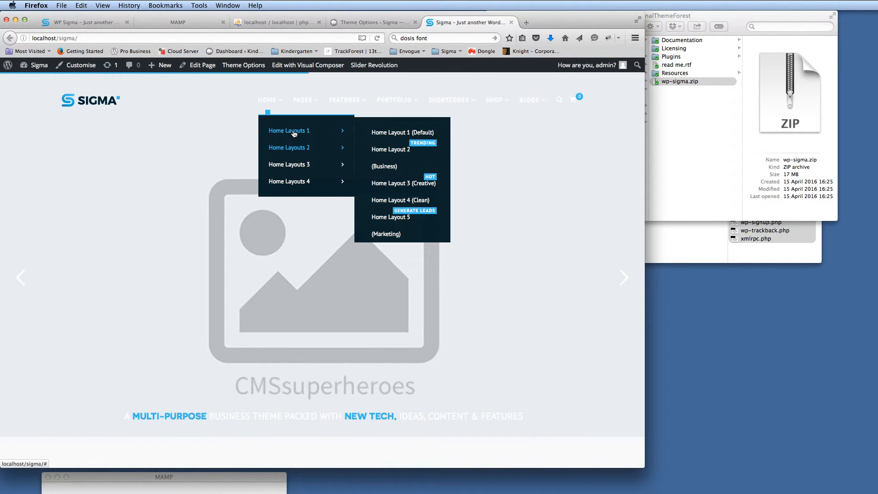
mouse_move(327, 134)
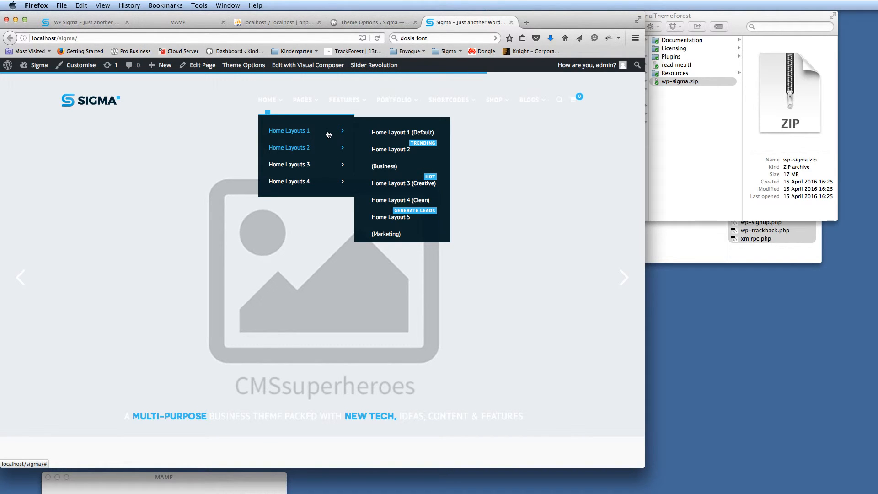
mouse_move(319, 138)
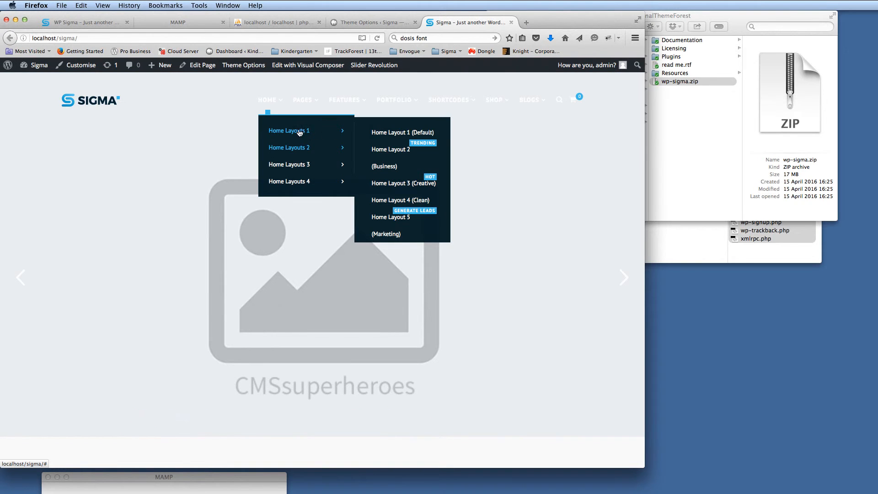
mouse_move(289, 161)
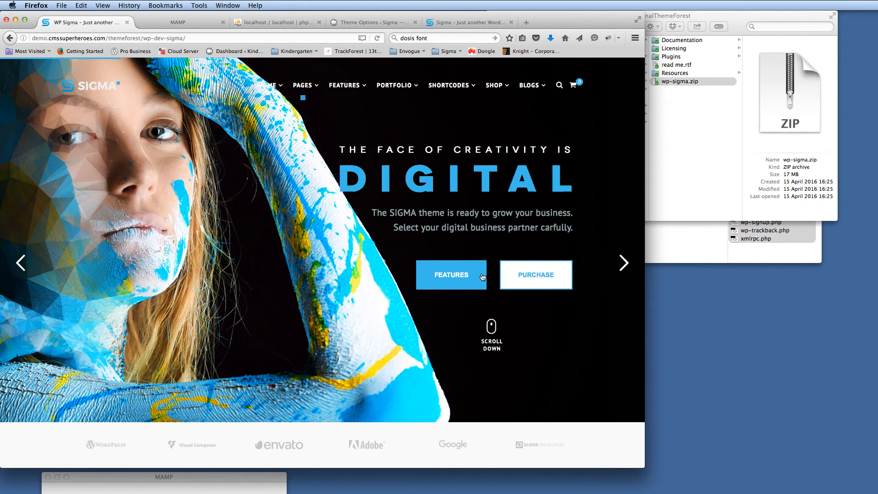
left_click(469, 22)
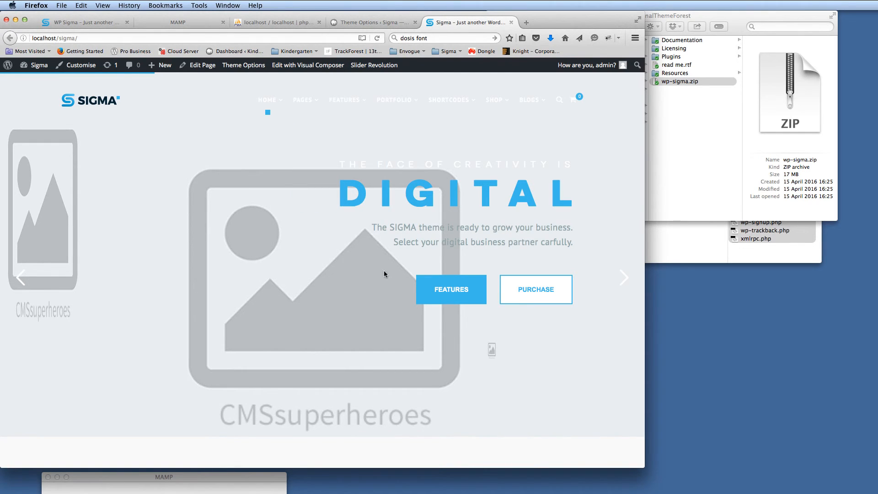
scroll("down", 3)
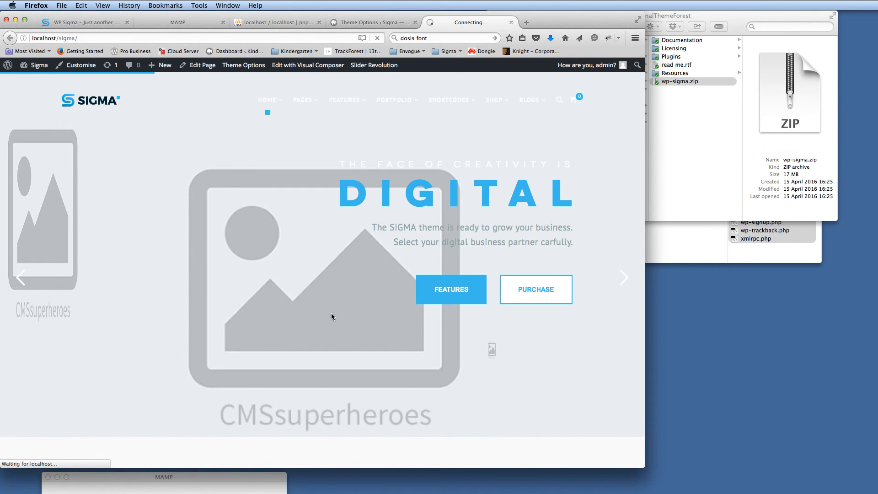
mouse_move(319, 304)
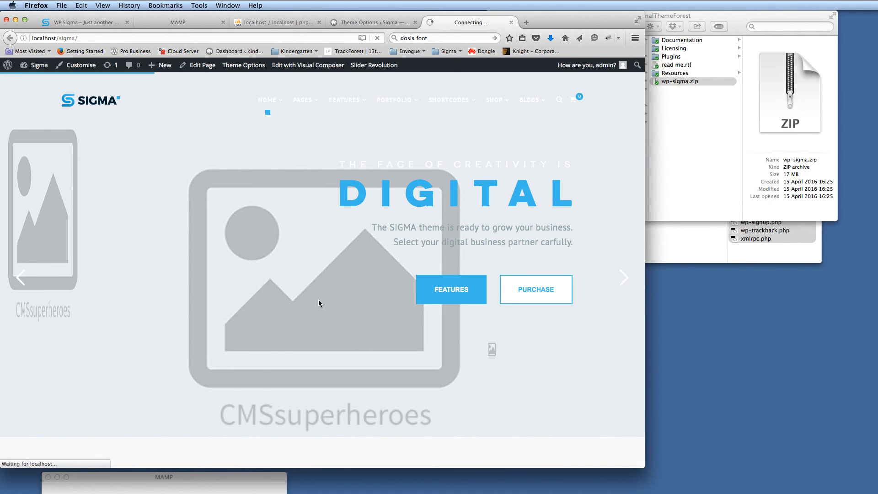